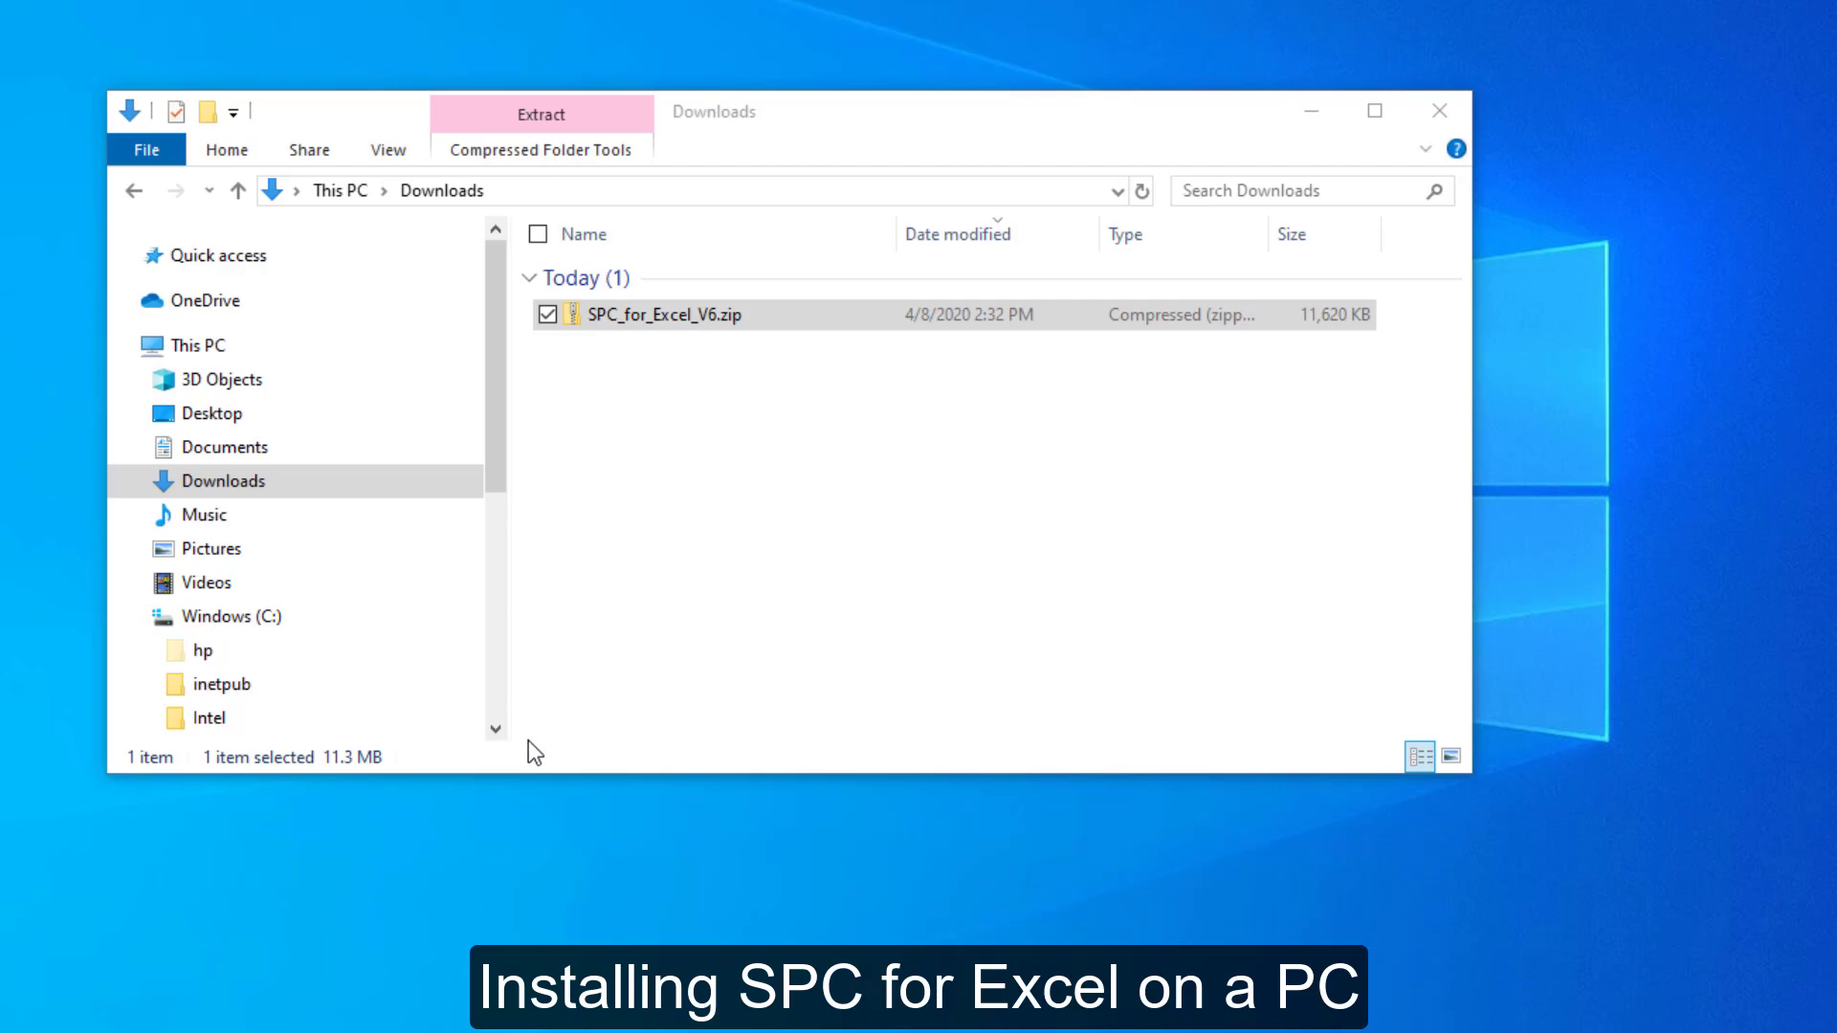
{"action": "mouse_move", "coordinate": [711, 587]}
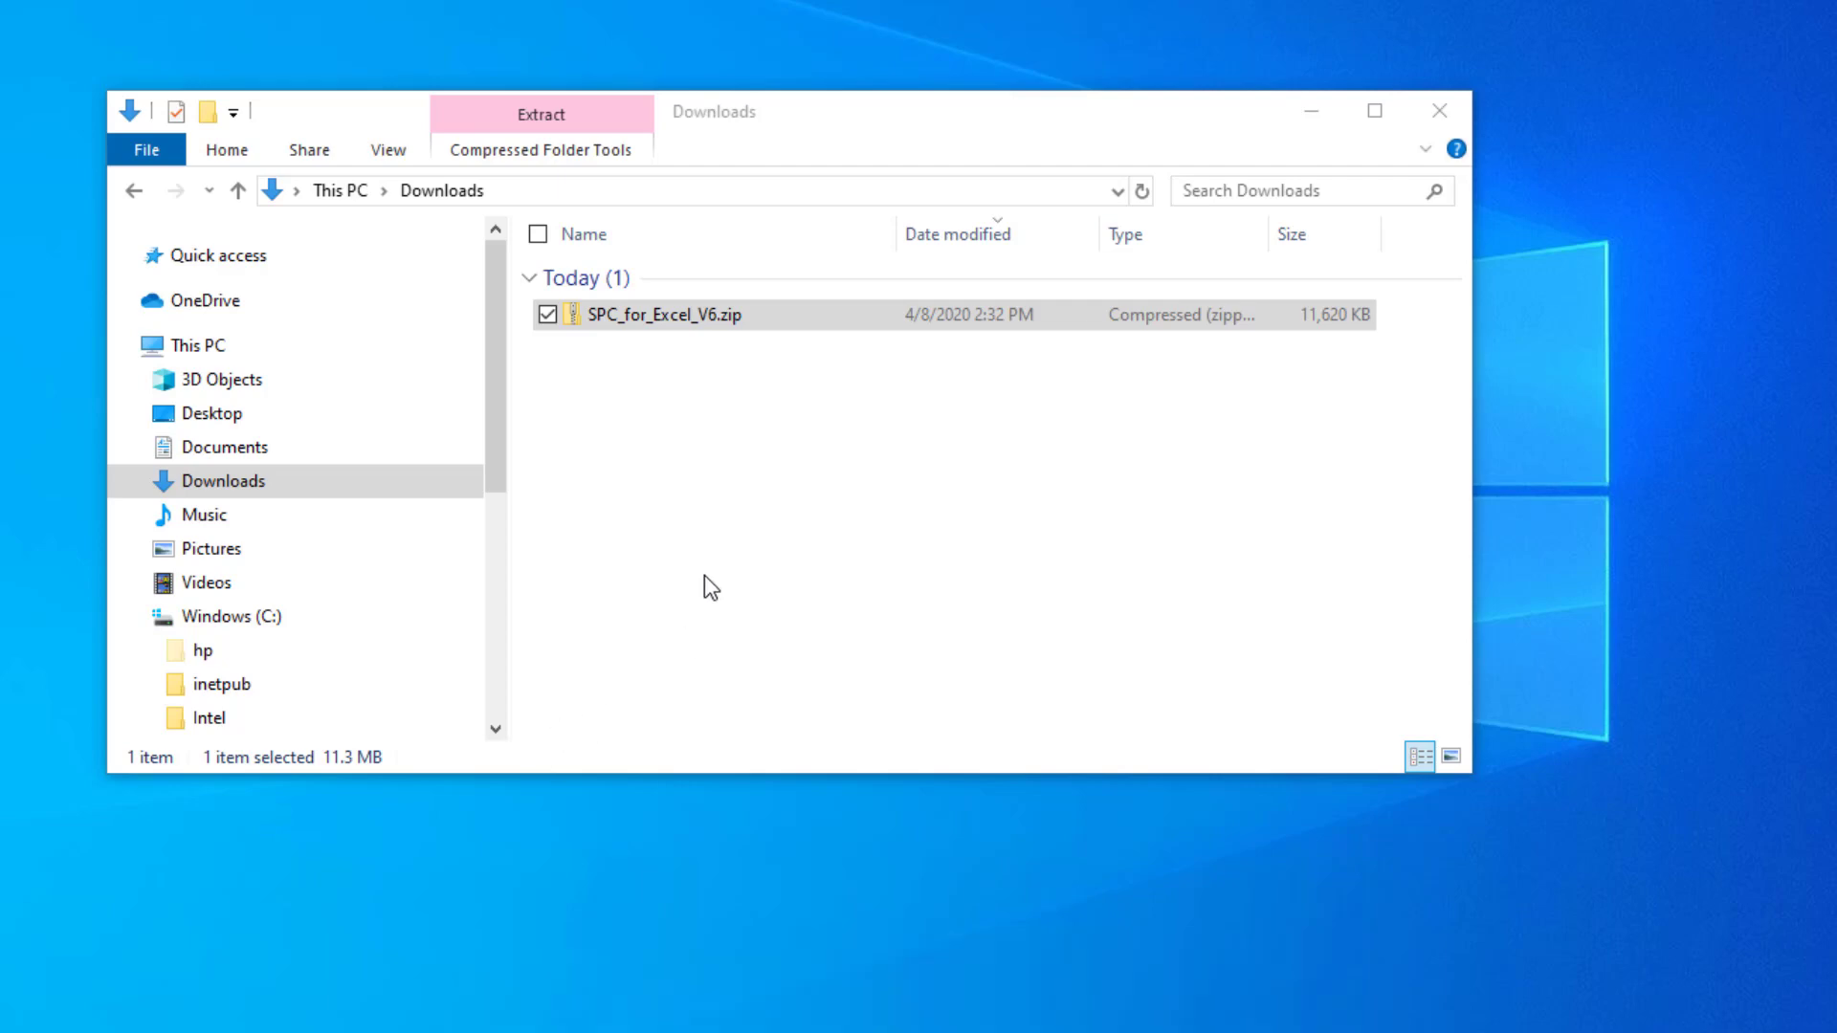
{"action": "mouse_move", "coordinate": [826, 553]}
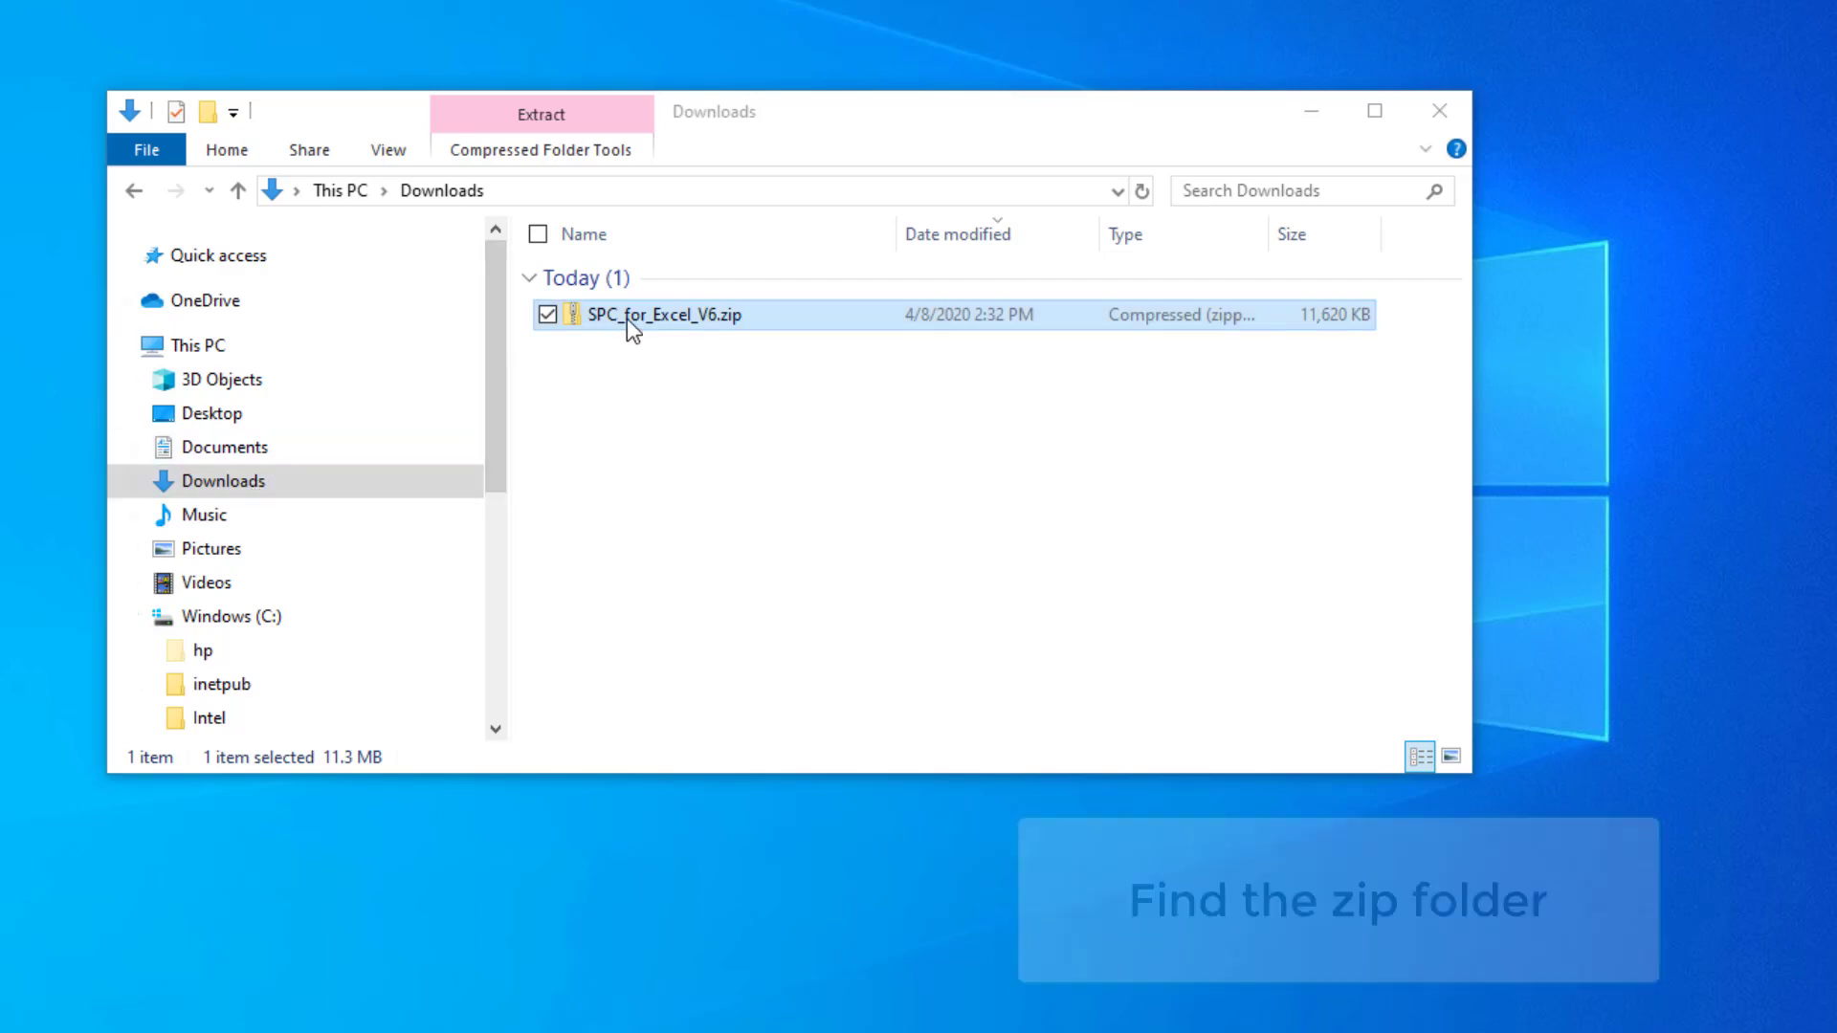
{"action": "mouse_move", "coordinate": [740, 331]}
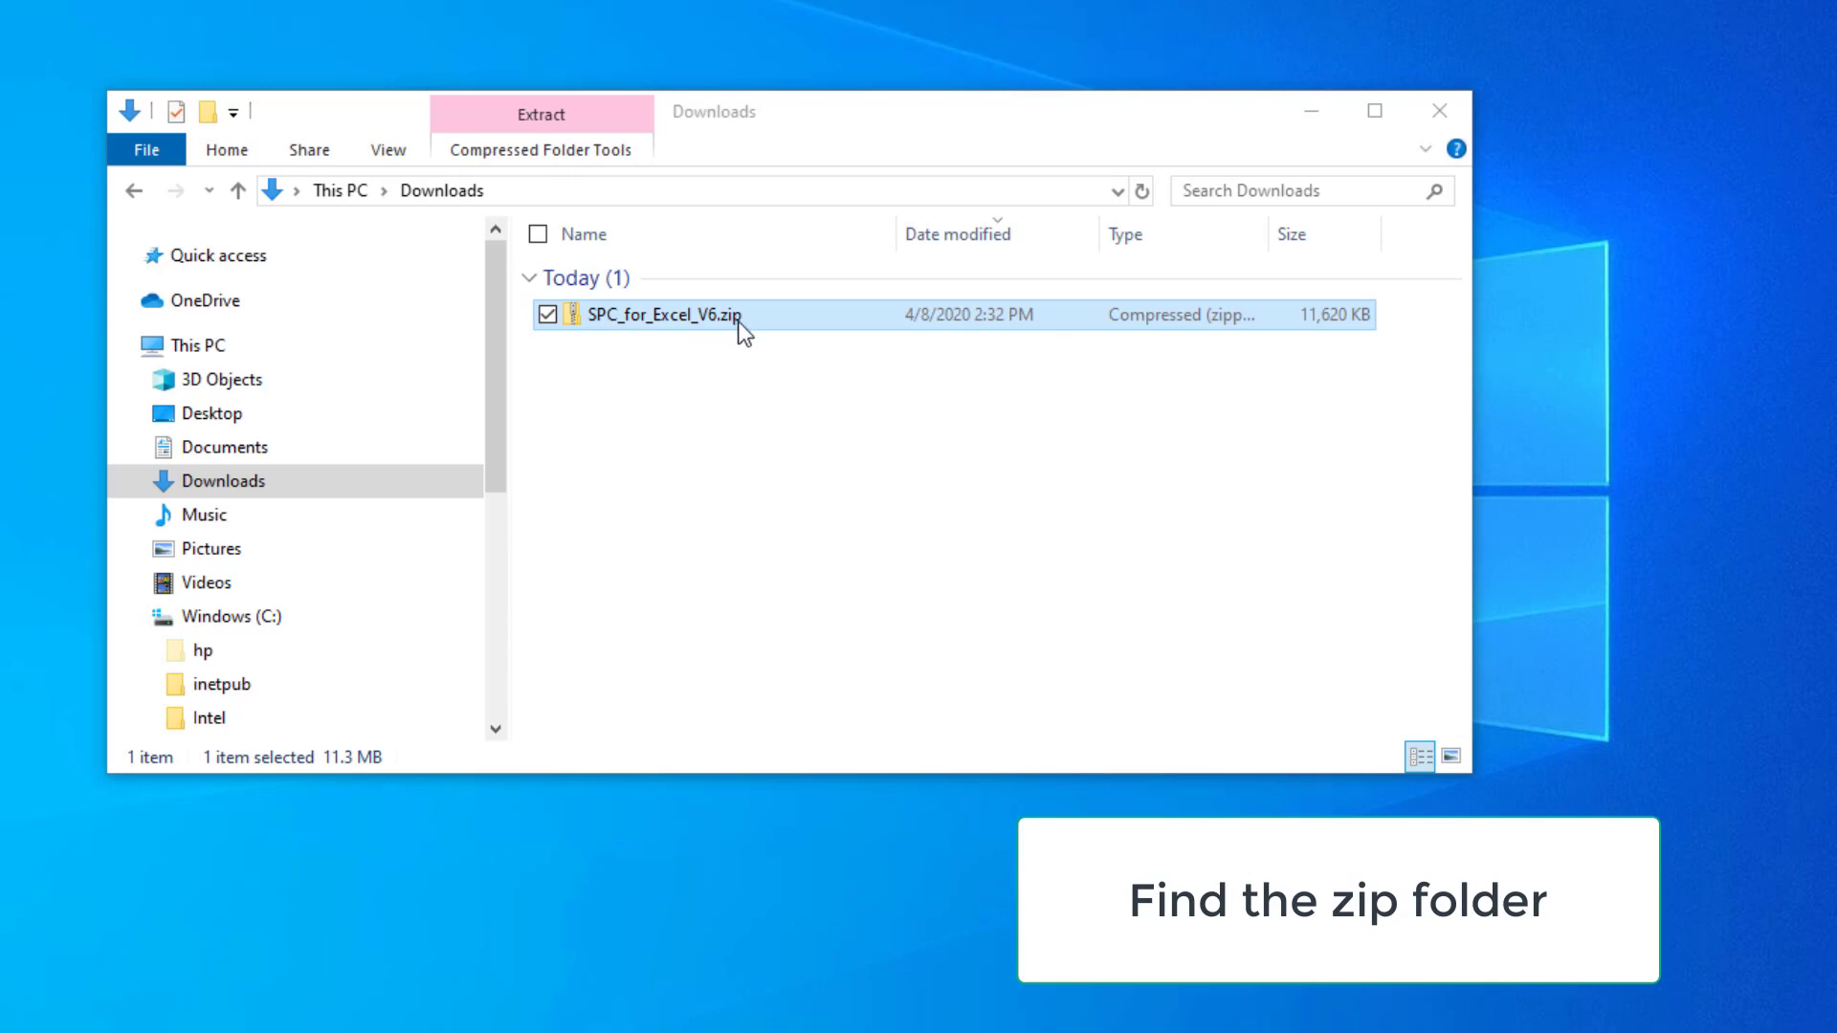
{"action": "mouse_move", "coordinate": [633, 369]}
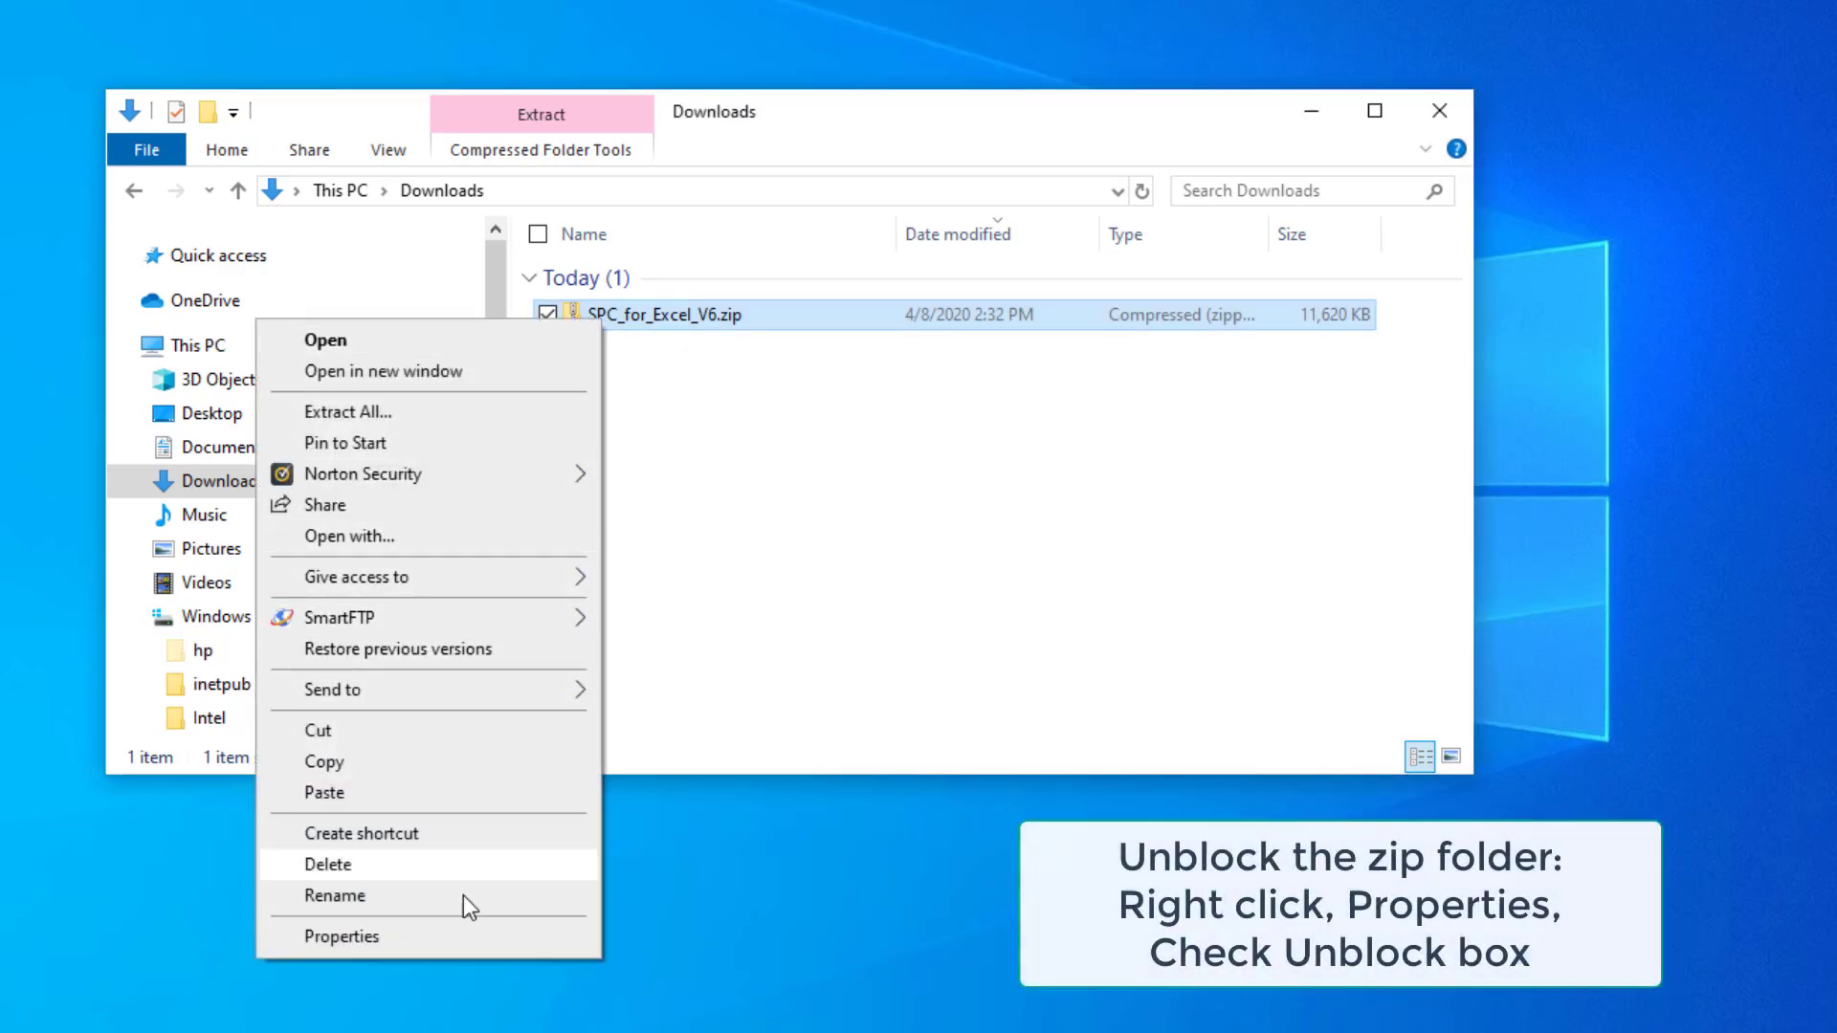
Unblock SPC_for_Excel_V6.zip via its Properties and confirm with OK
{"action": "left_click", "coordinate": [341, 935]}
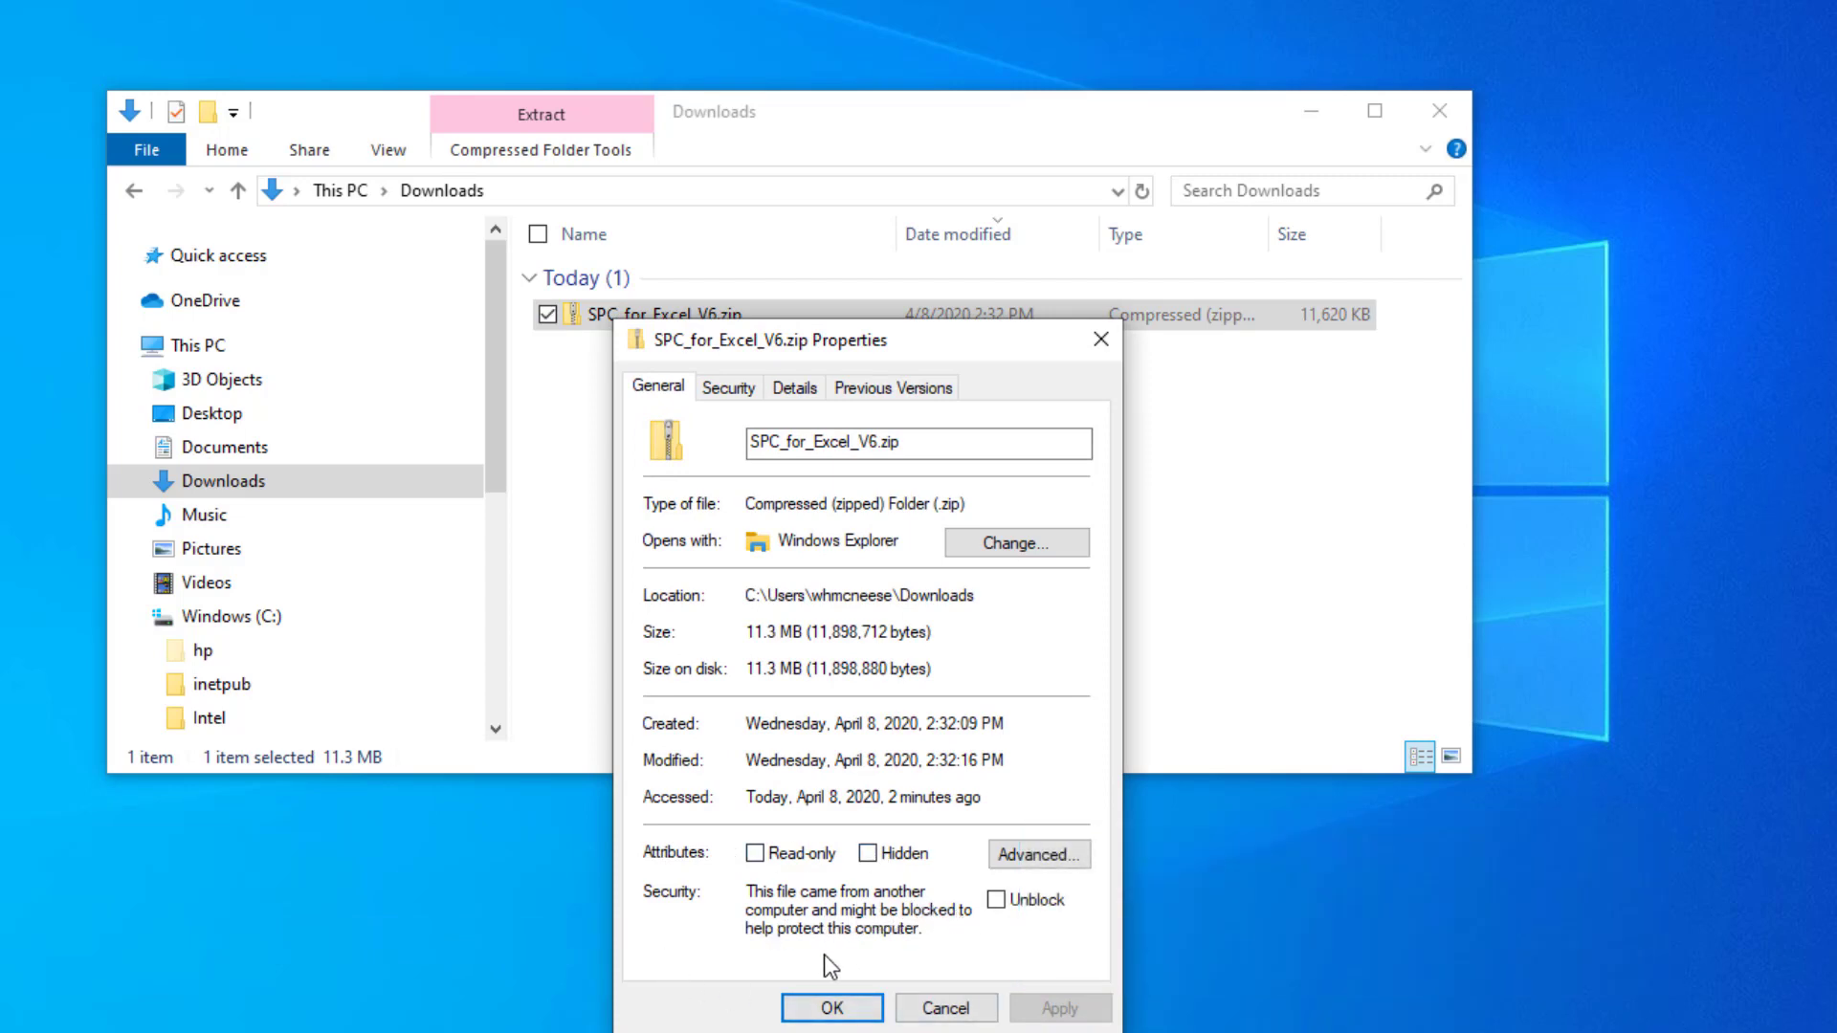
{"action": "left_click", "coordinate": [997, 900]}
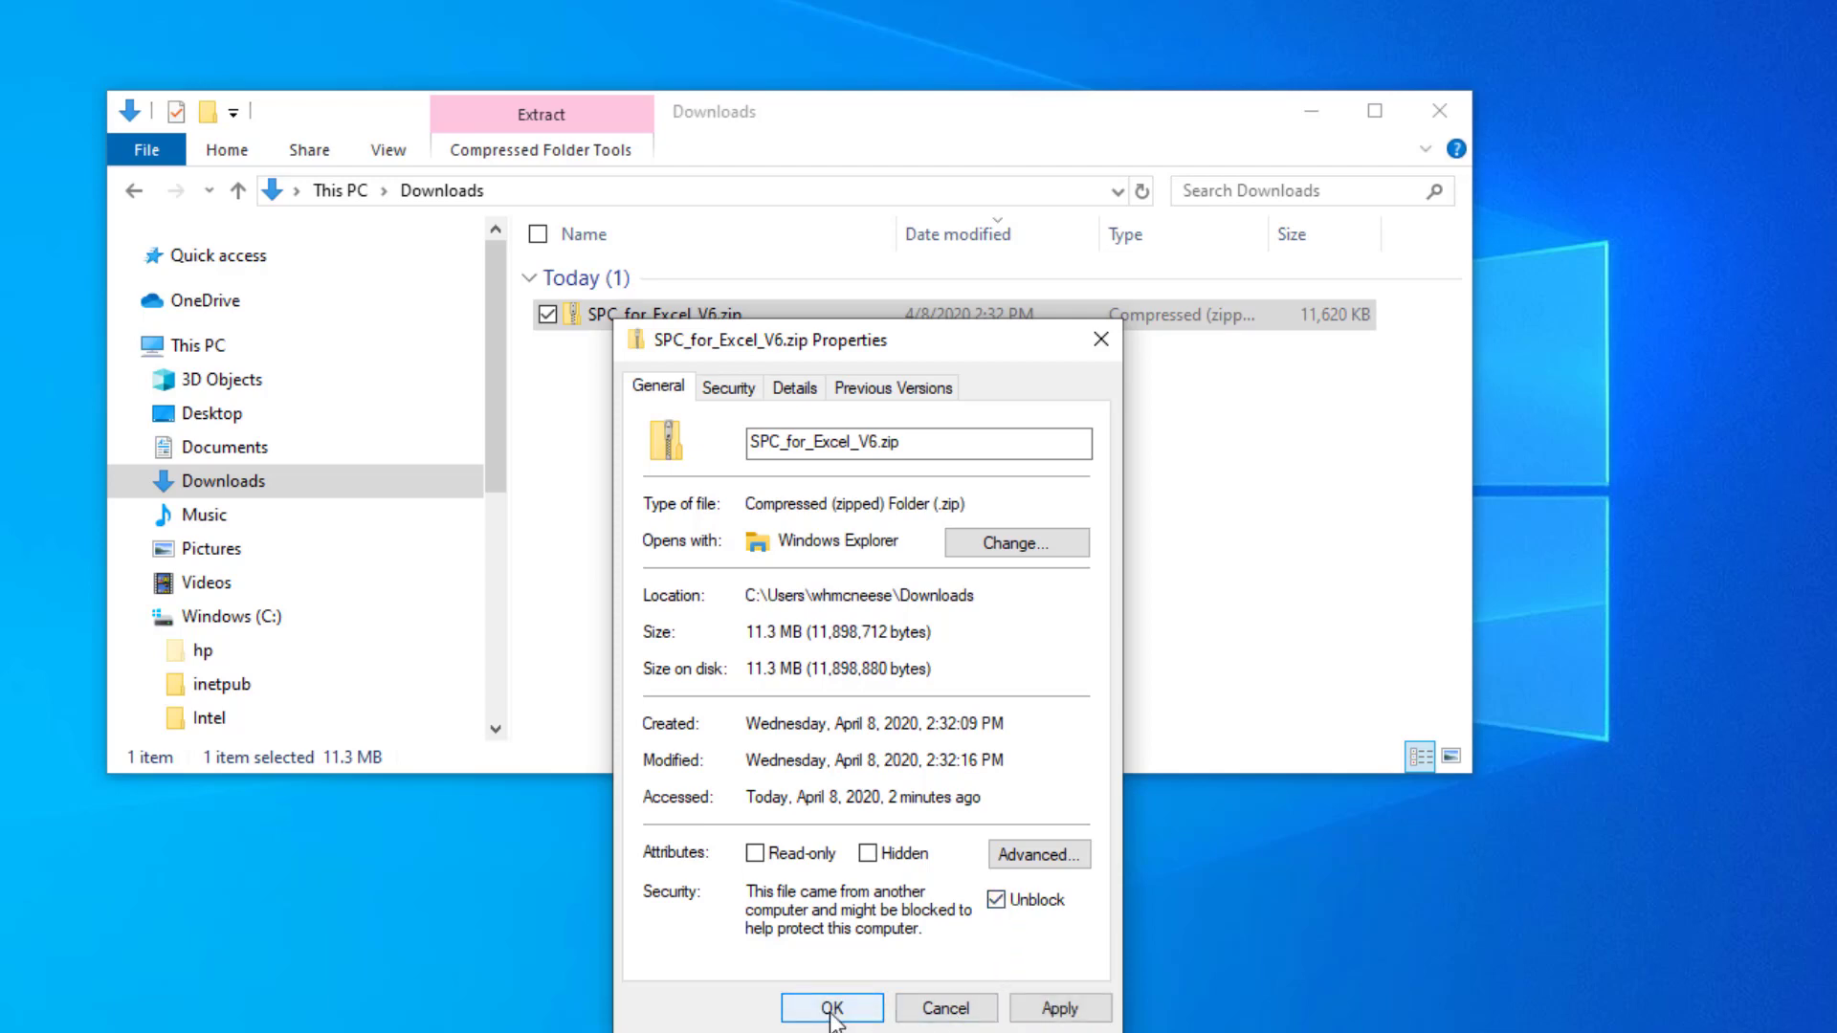
{"action": "left_click", "coordinate": [830, 1008]}
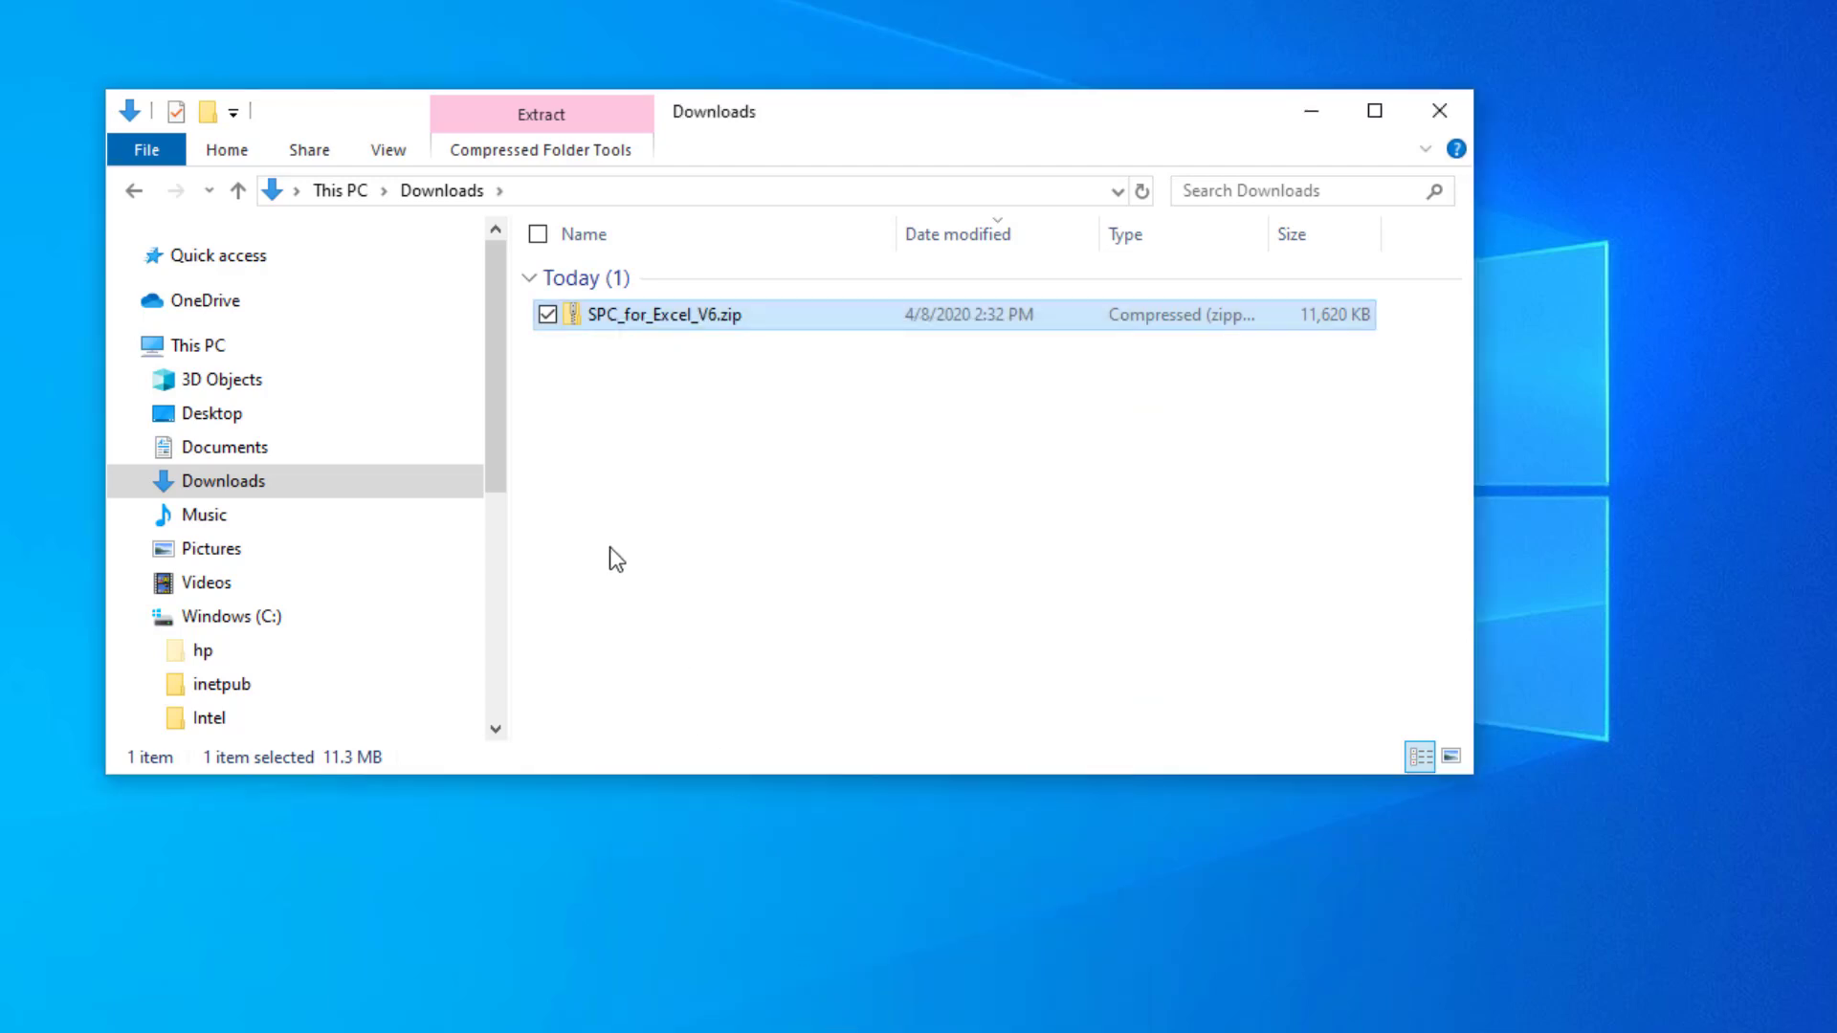
{"action": "mouse_move", "coordinate": [602, 327]}
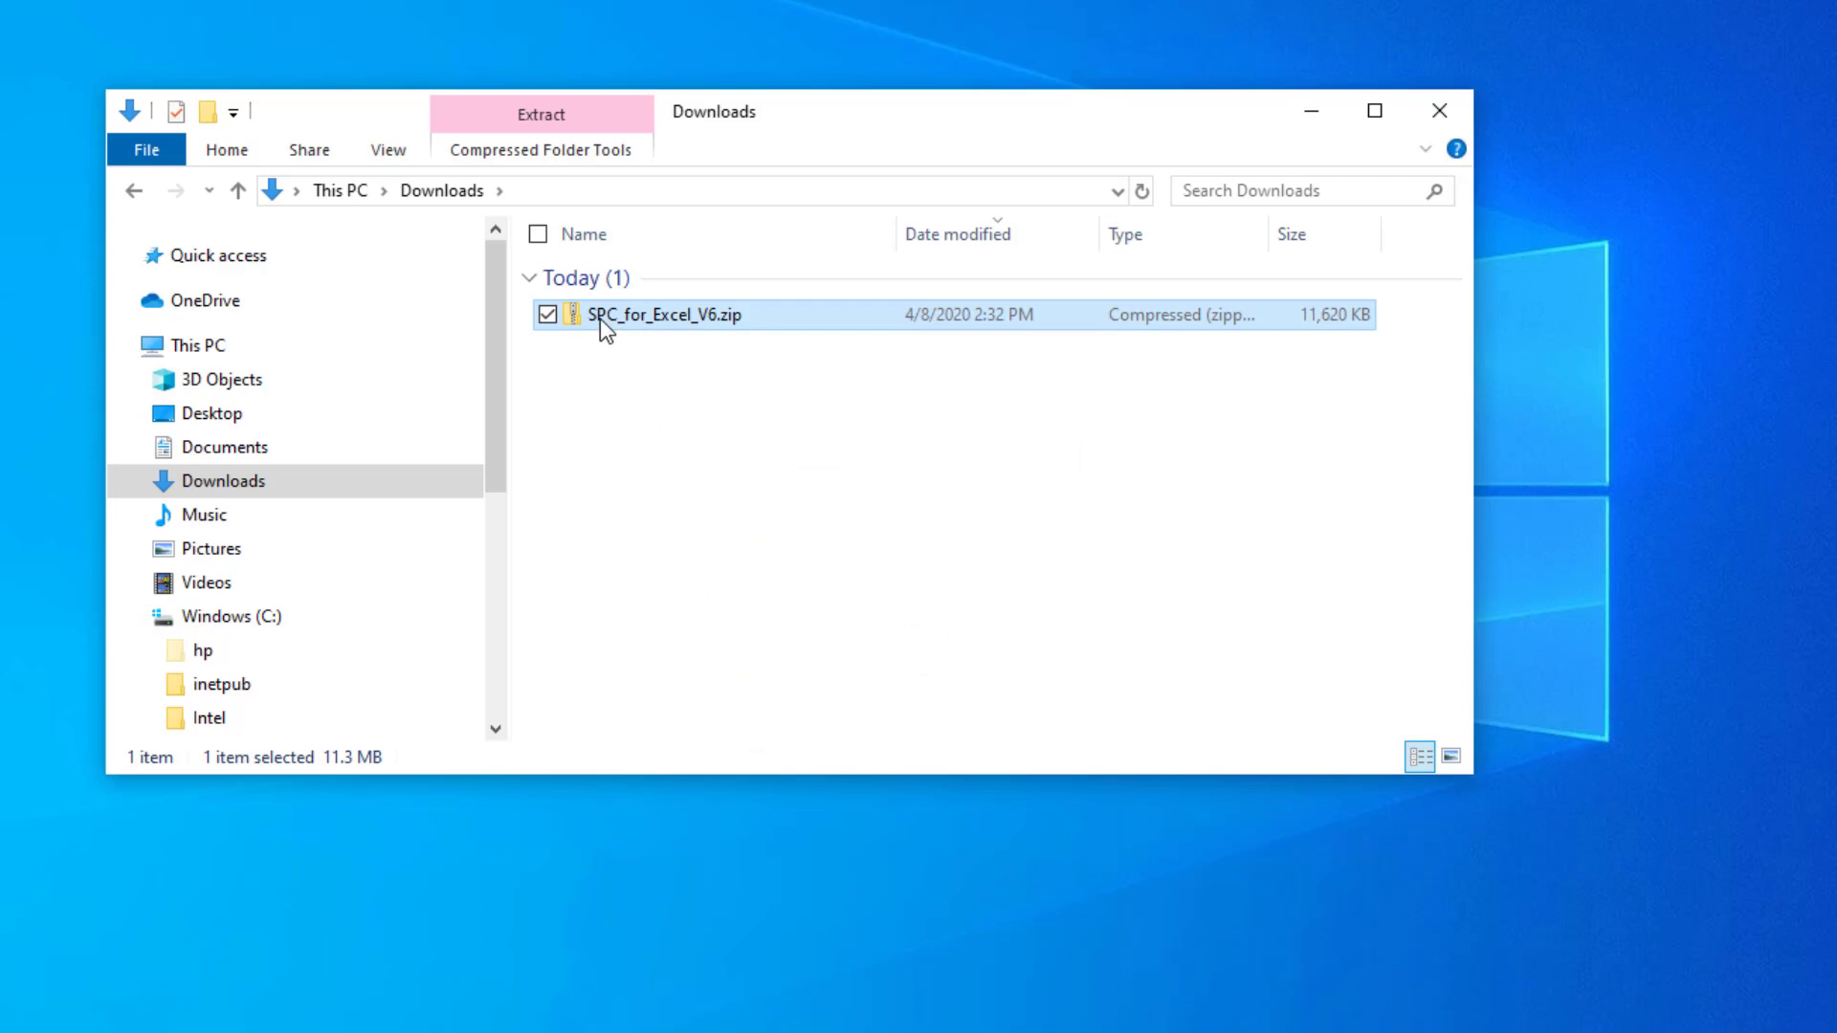
Launch PC_Installation_SPC_for_Excel_Program.xlsm from inside the zip
{"action": "double_click", "coordinate": [668, 314]}
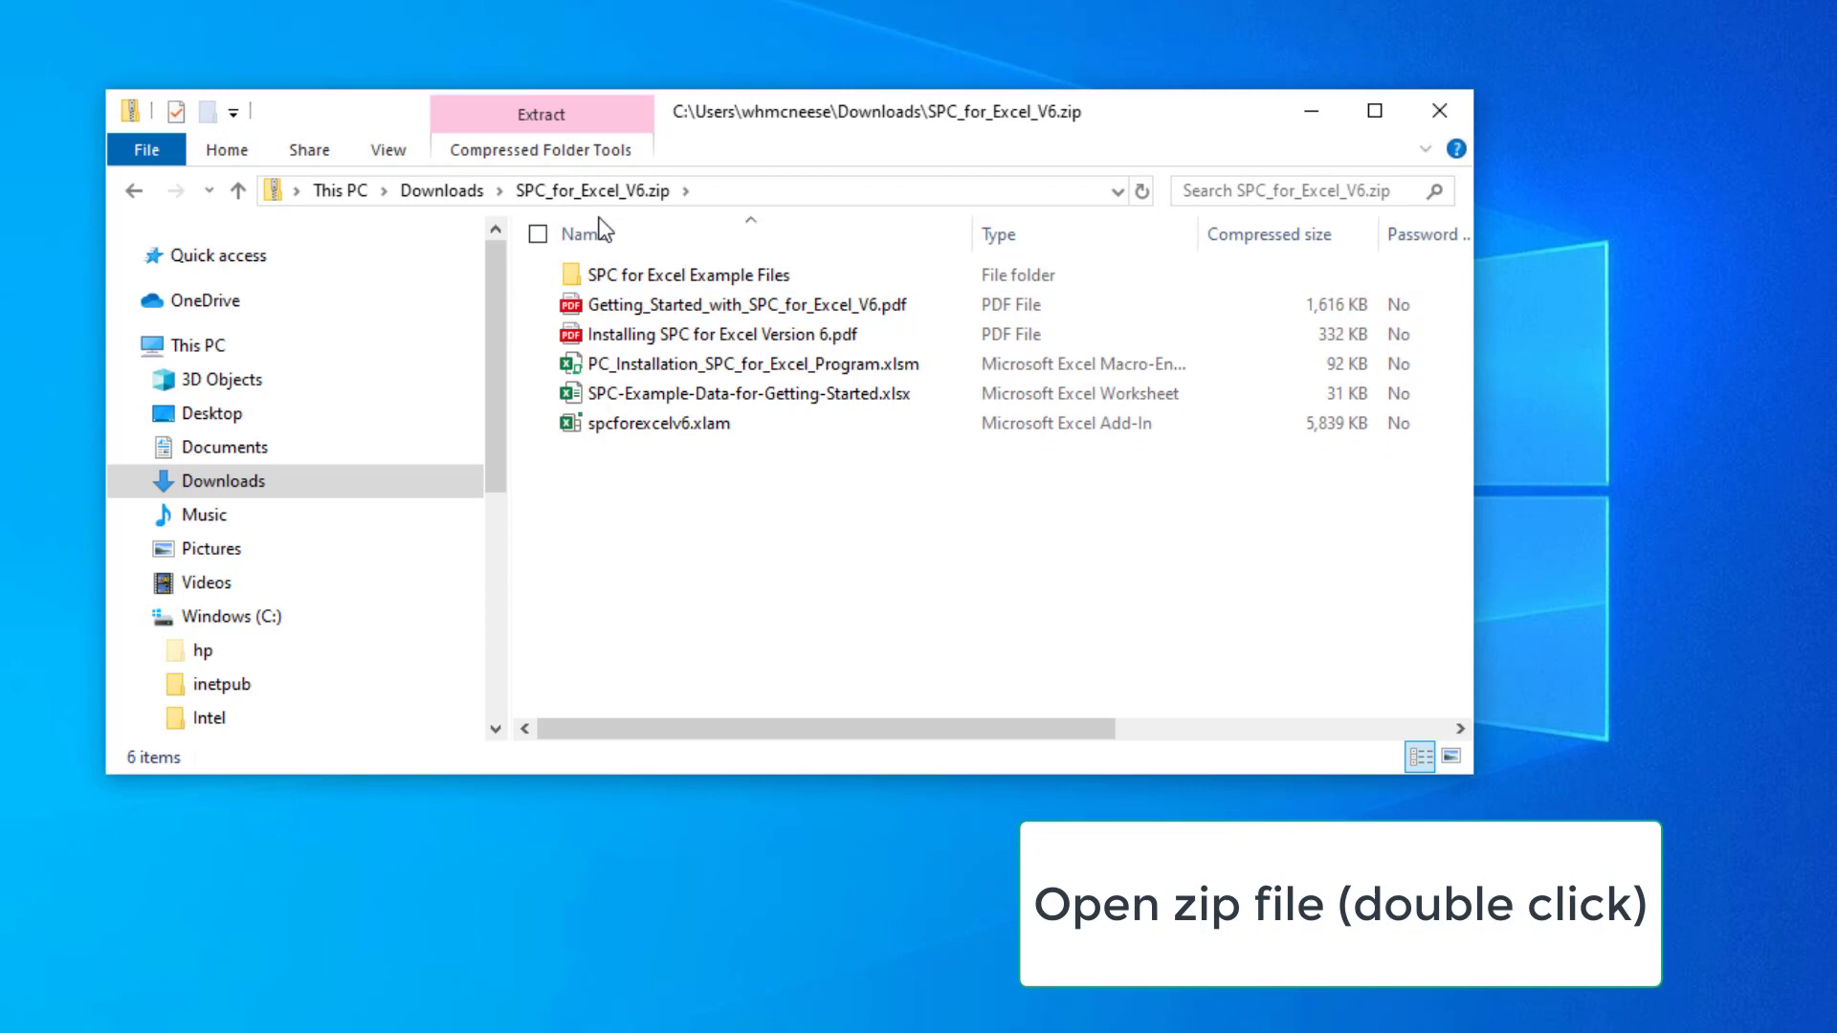
{"action": "left_click", "coordinate": [744, 363]}
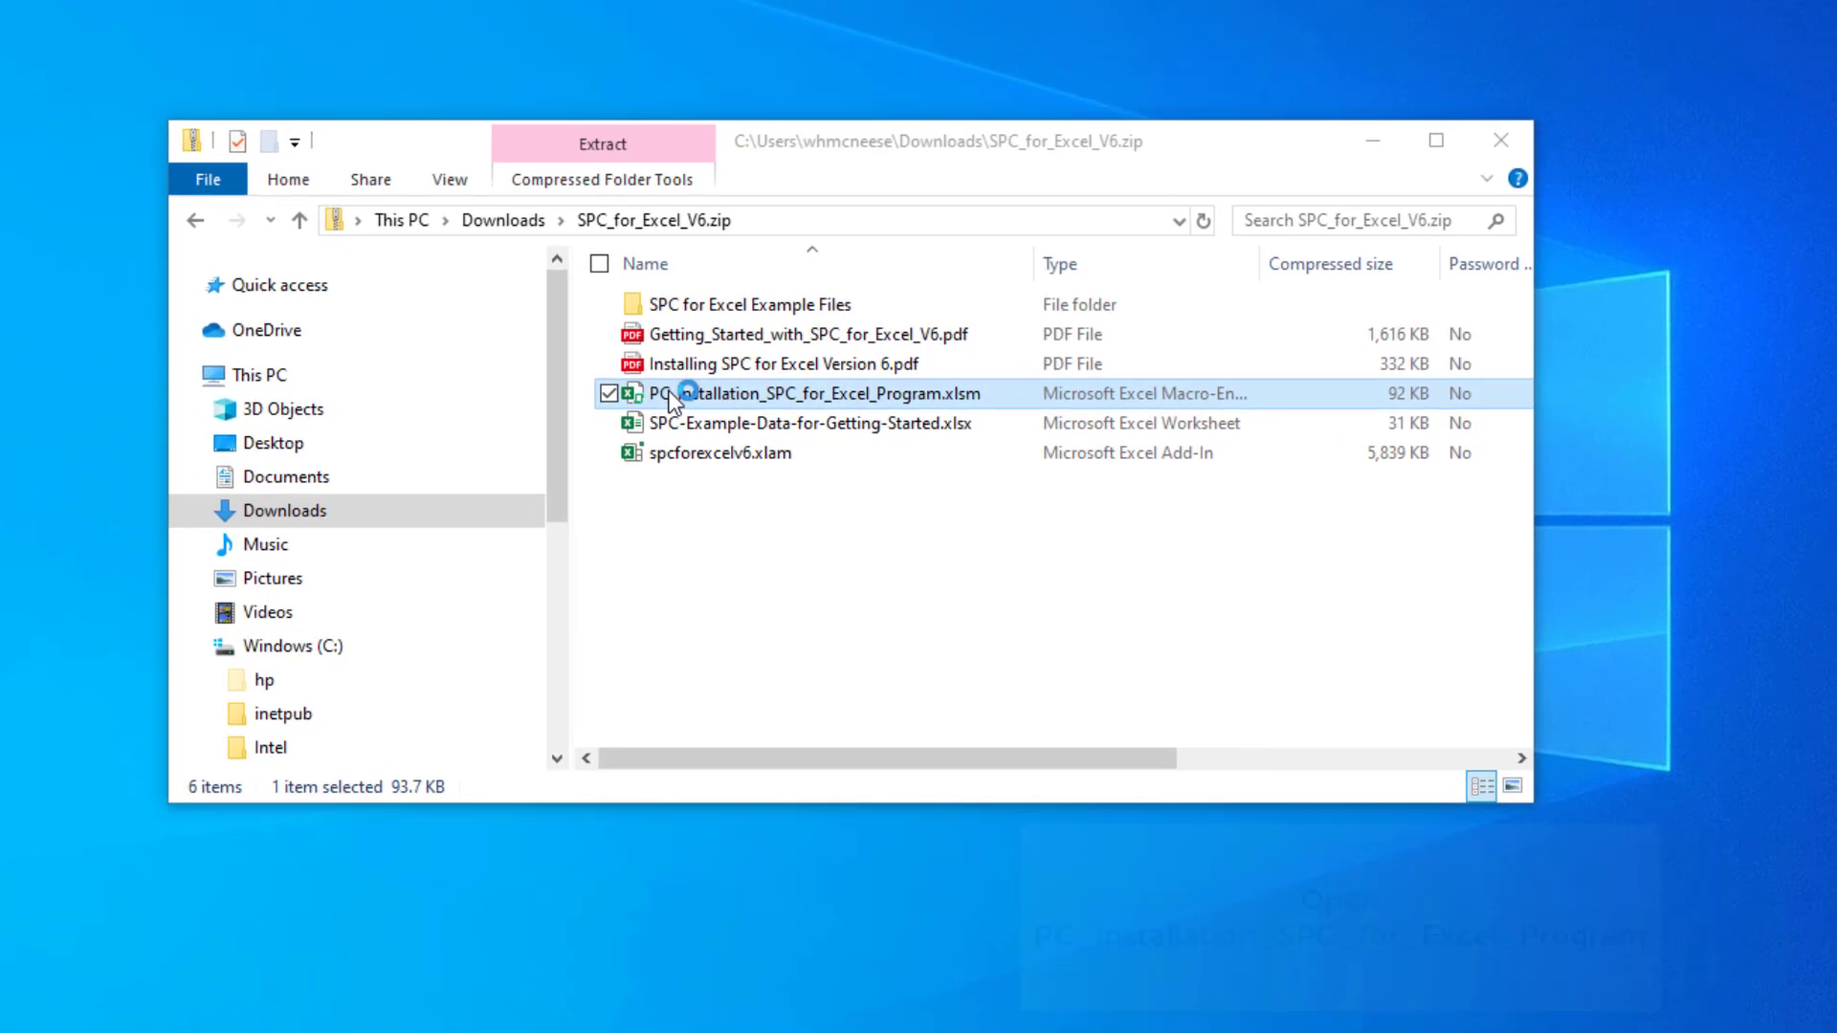
{"action": "double_click", "coordinate": [817, 392]}
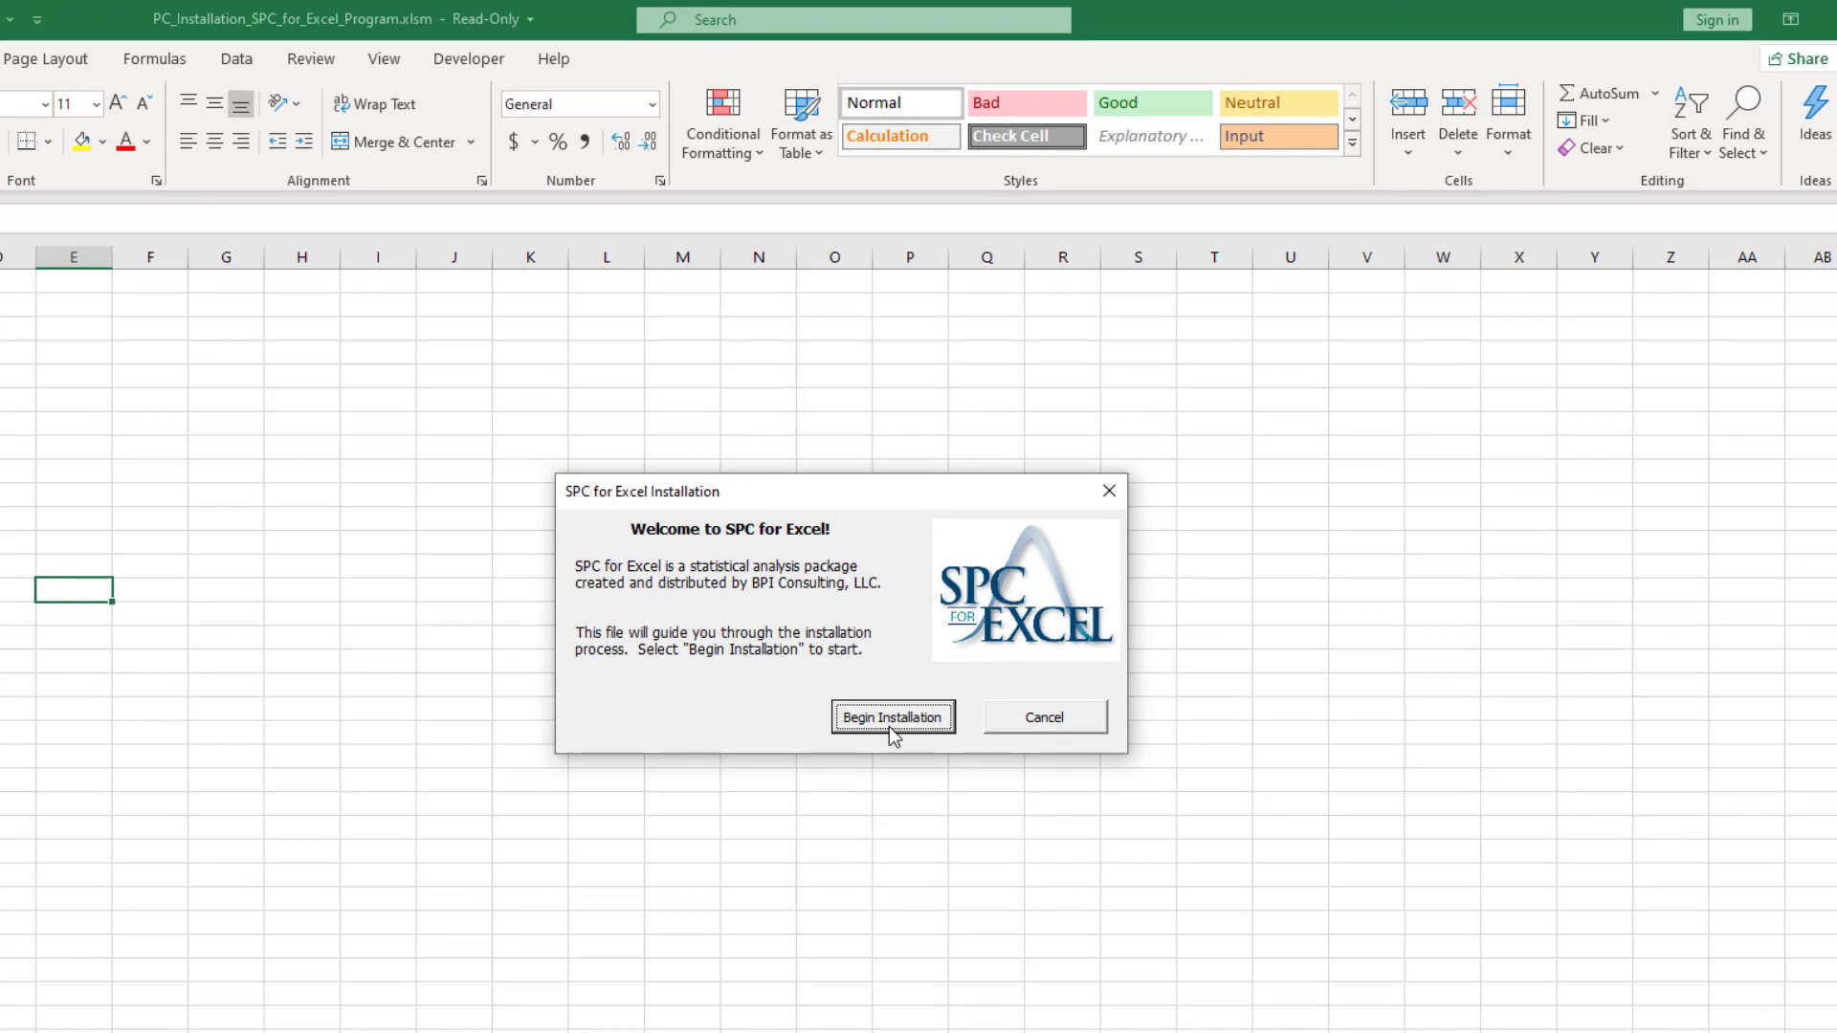
Begin installation and confirm First Time Installation as the option
{"action": "left_click", "coordinate": [892, 717]}
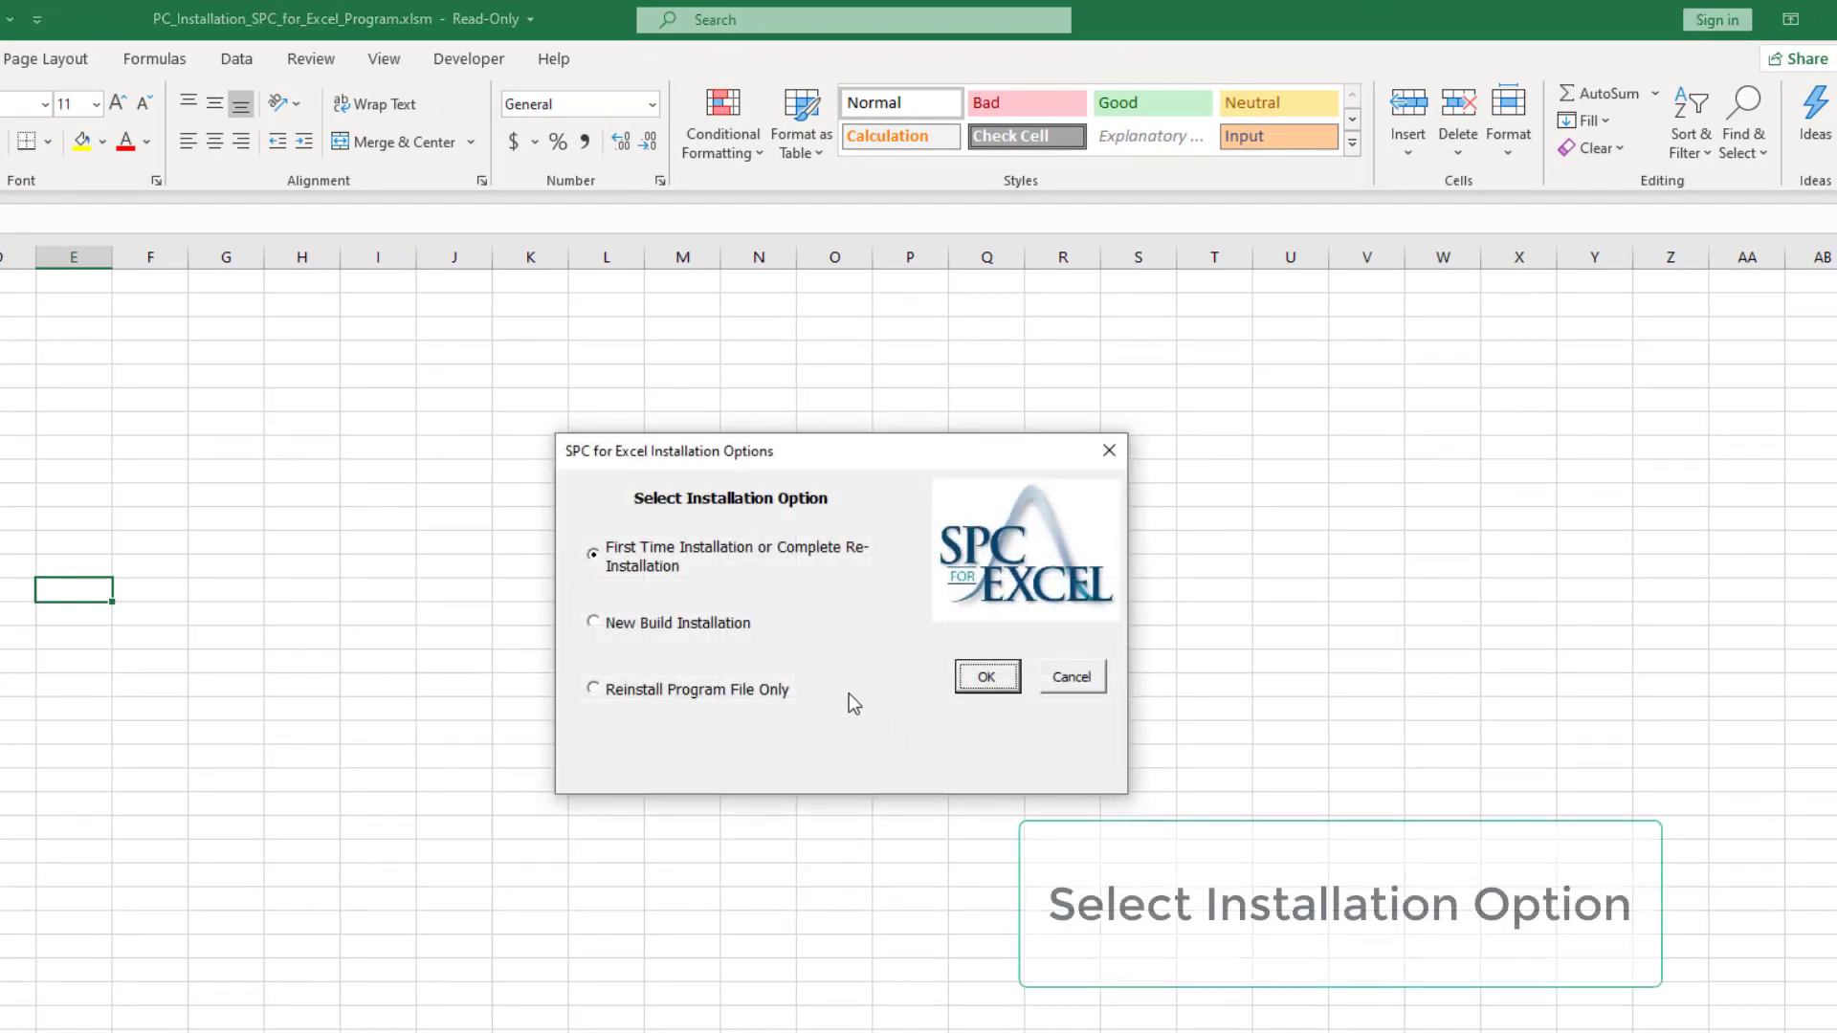
{"action": "mouse_move", "coordinate": [863, 706]}
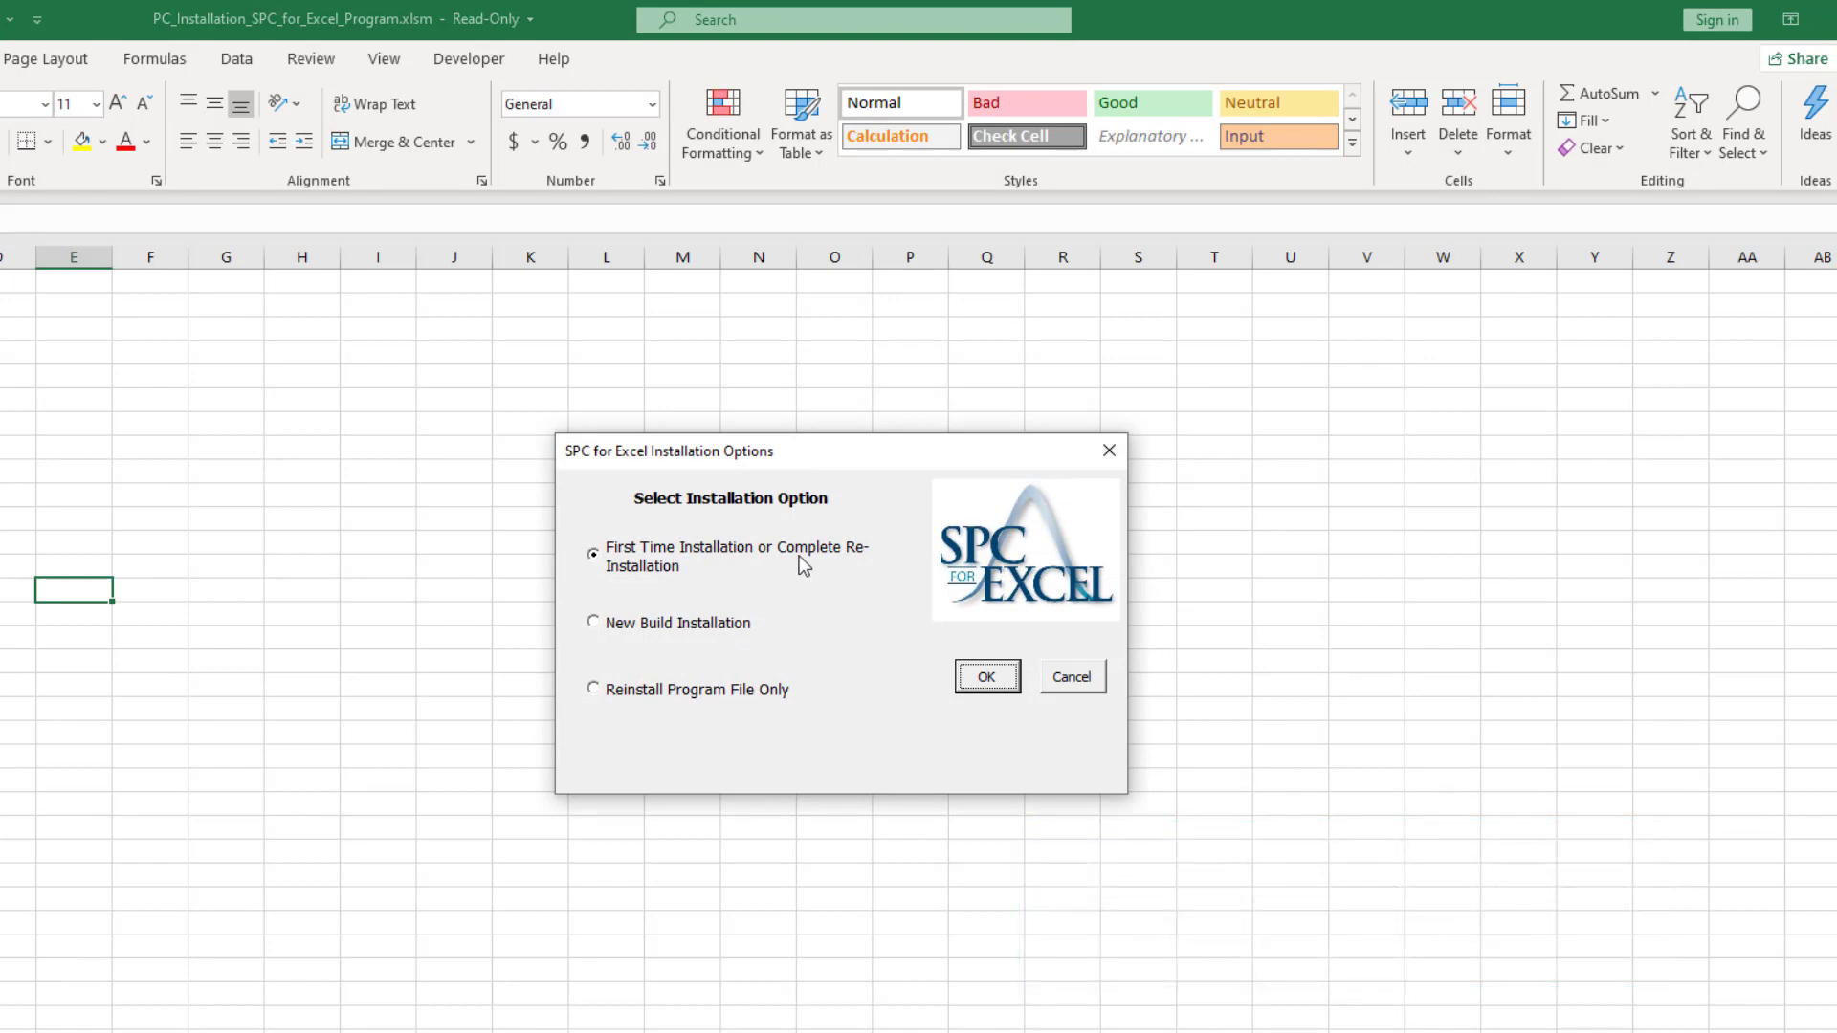
{"action": "mouse_move", "coordinate": [633, 651]}
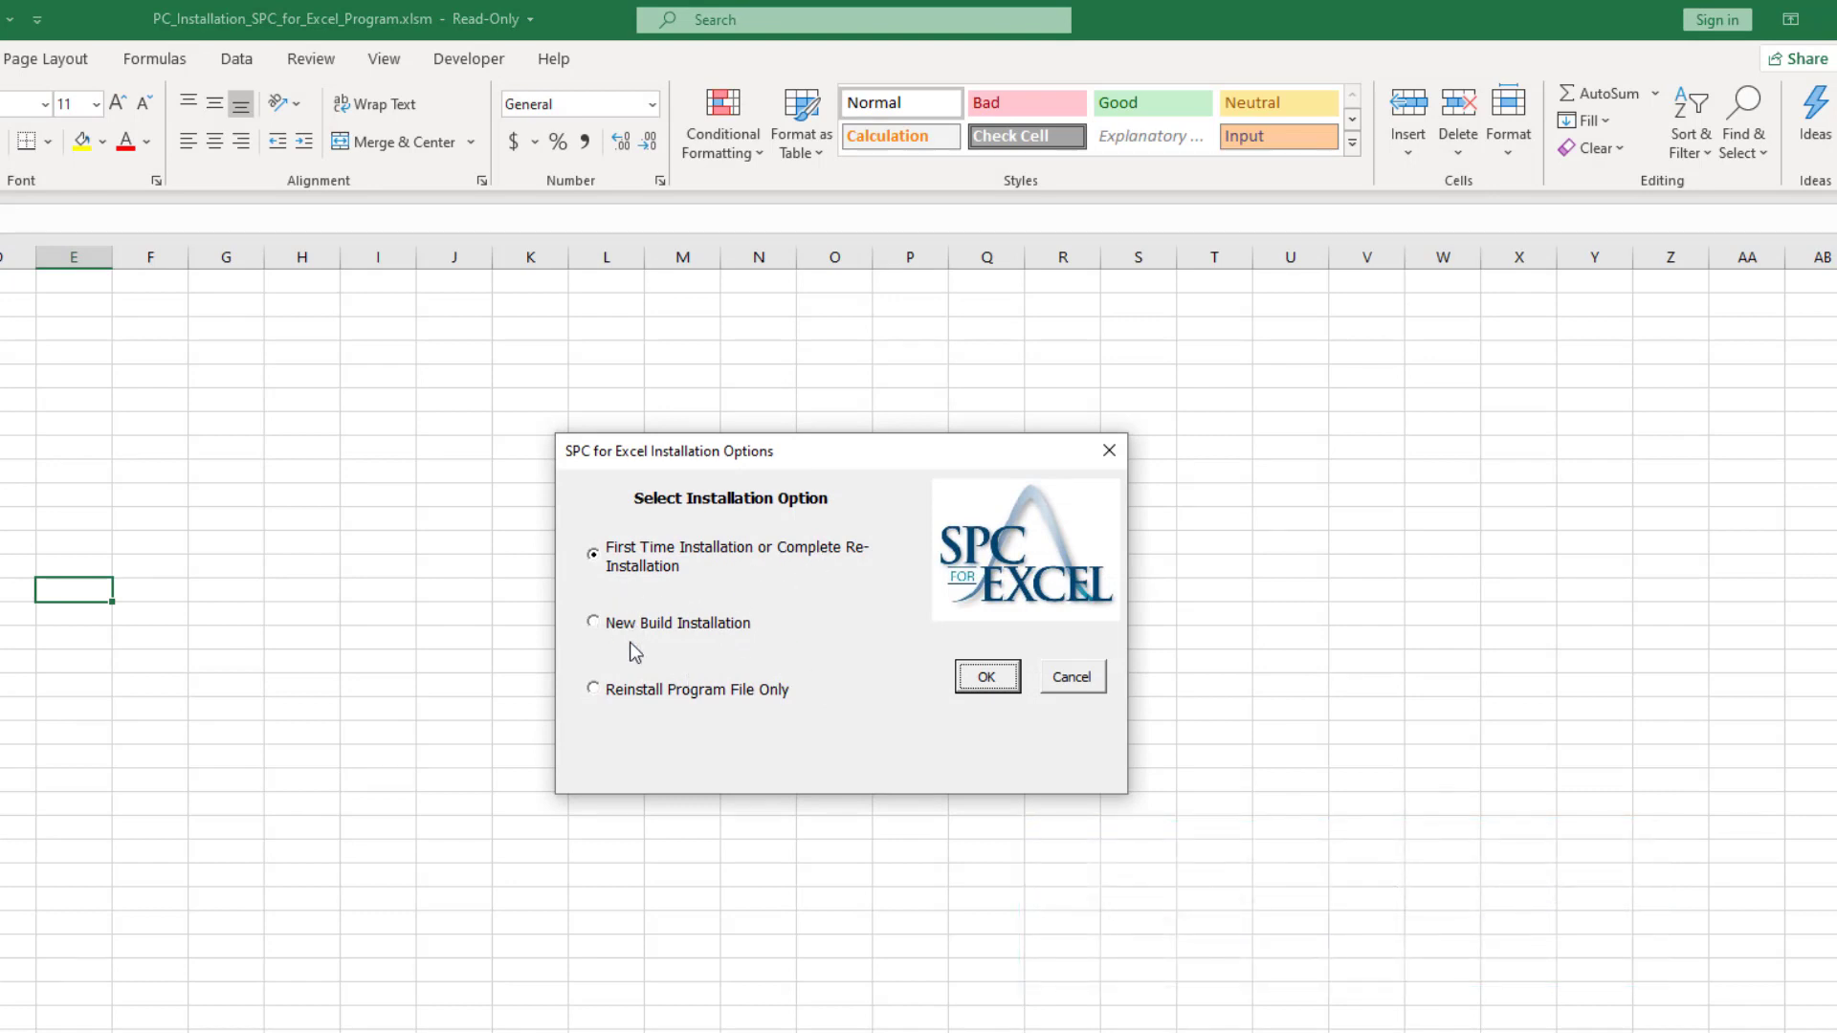
{"action": "mouse_move", "coordinate": [916, 691]}
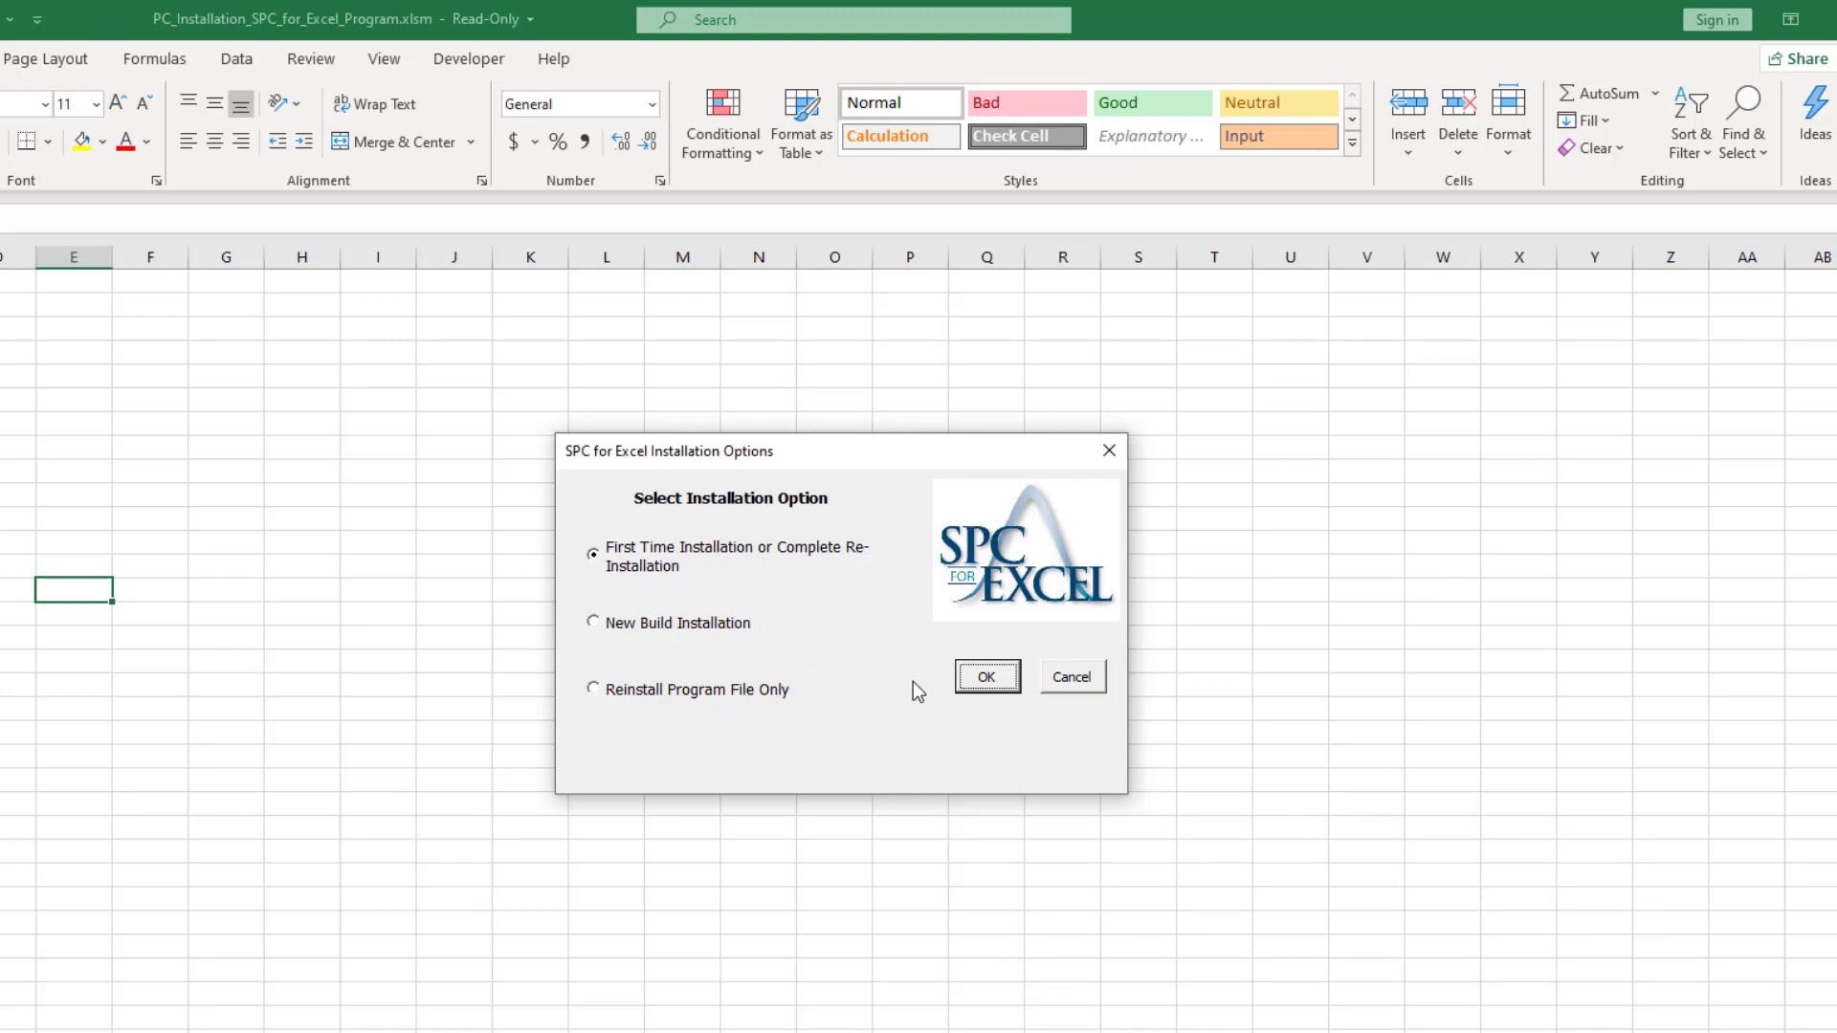
{"action": "left_click", "coordinate": [986, 676]}
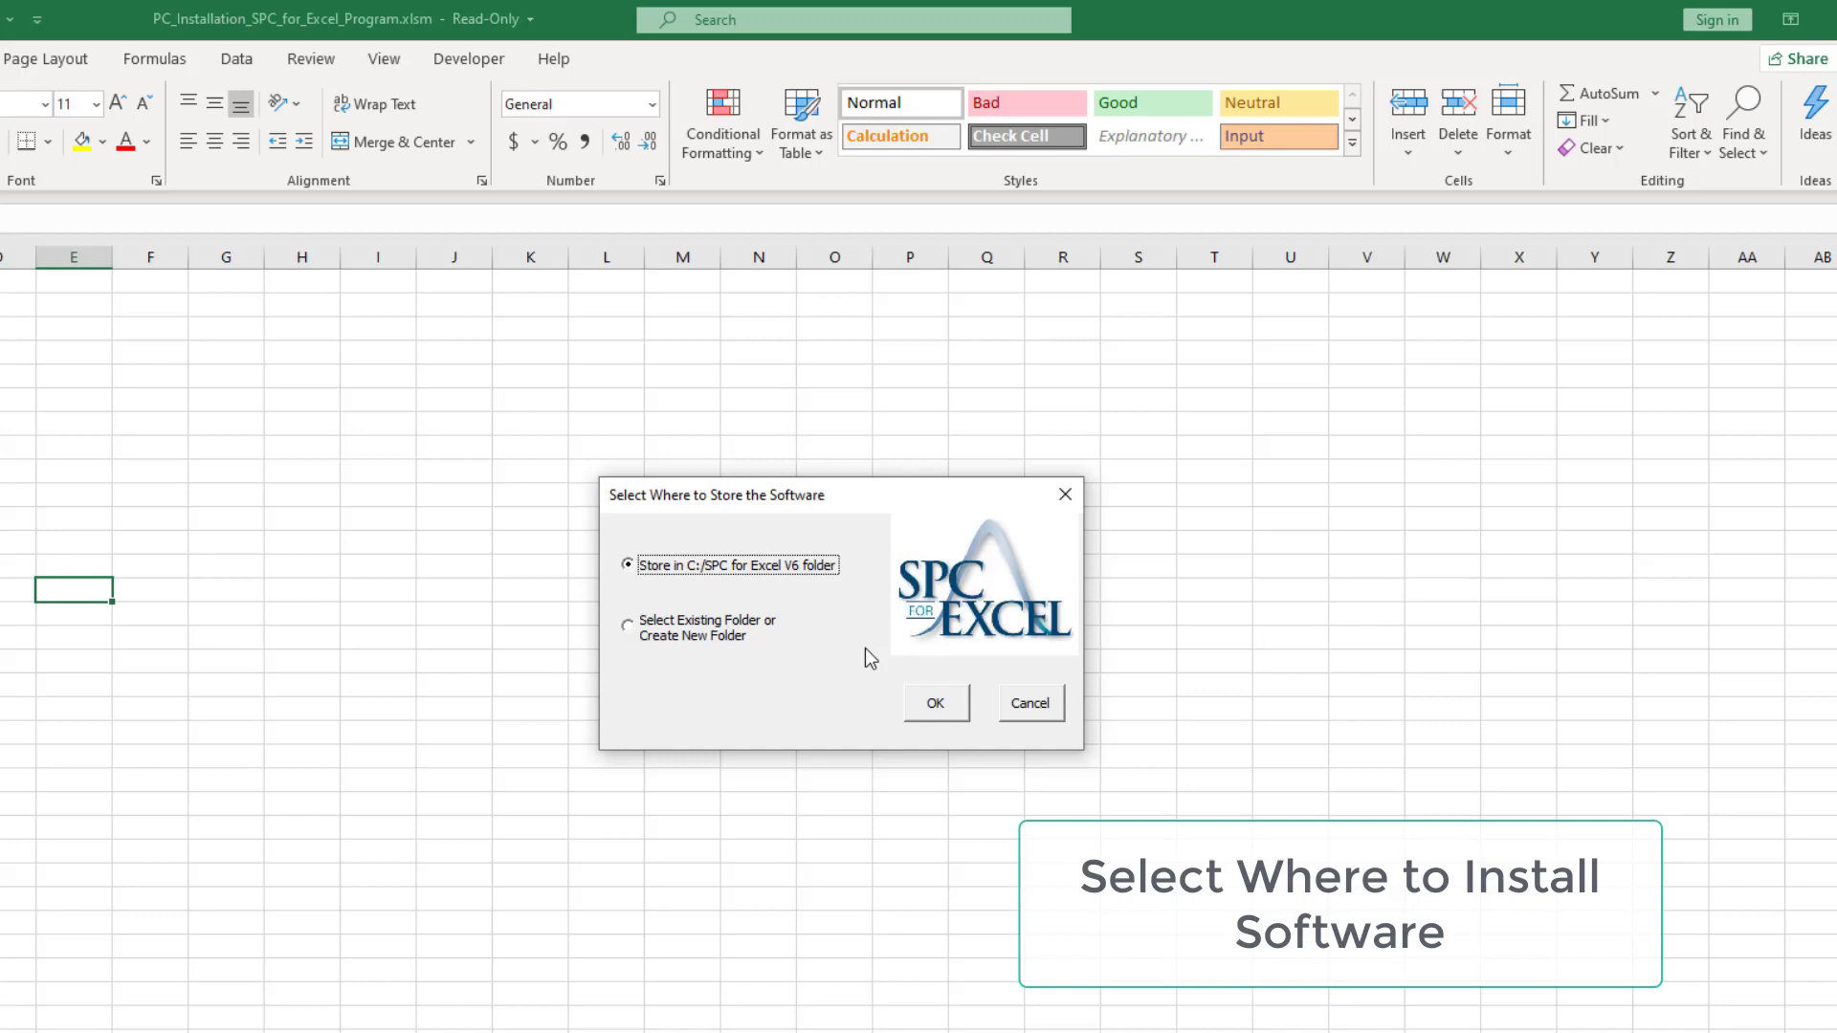
{"action": "mouse_move", "coordinate": [756, 586]}
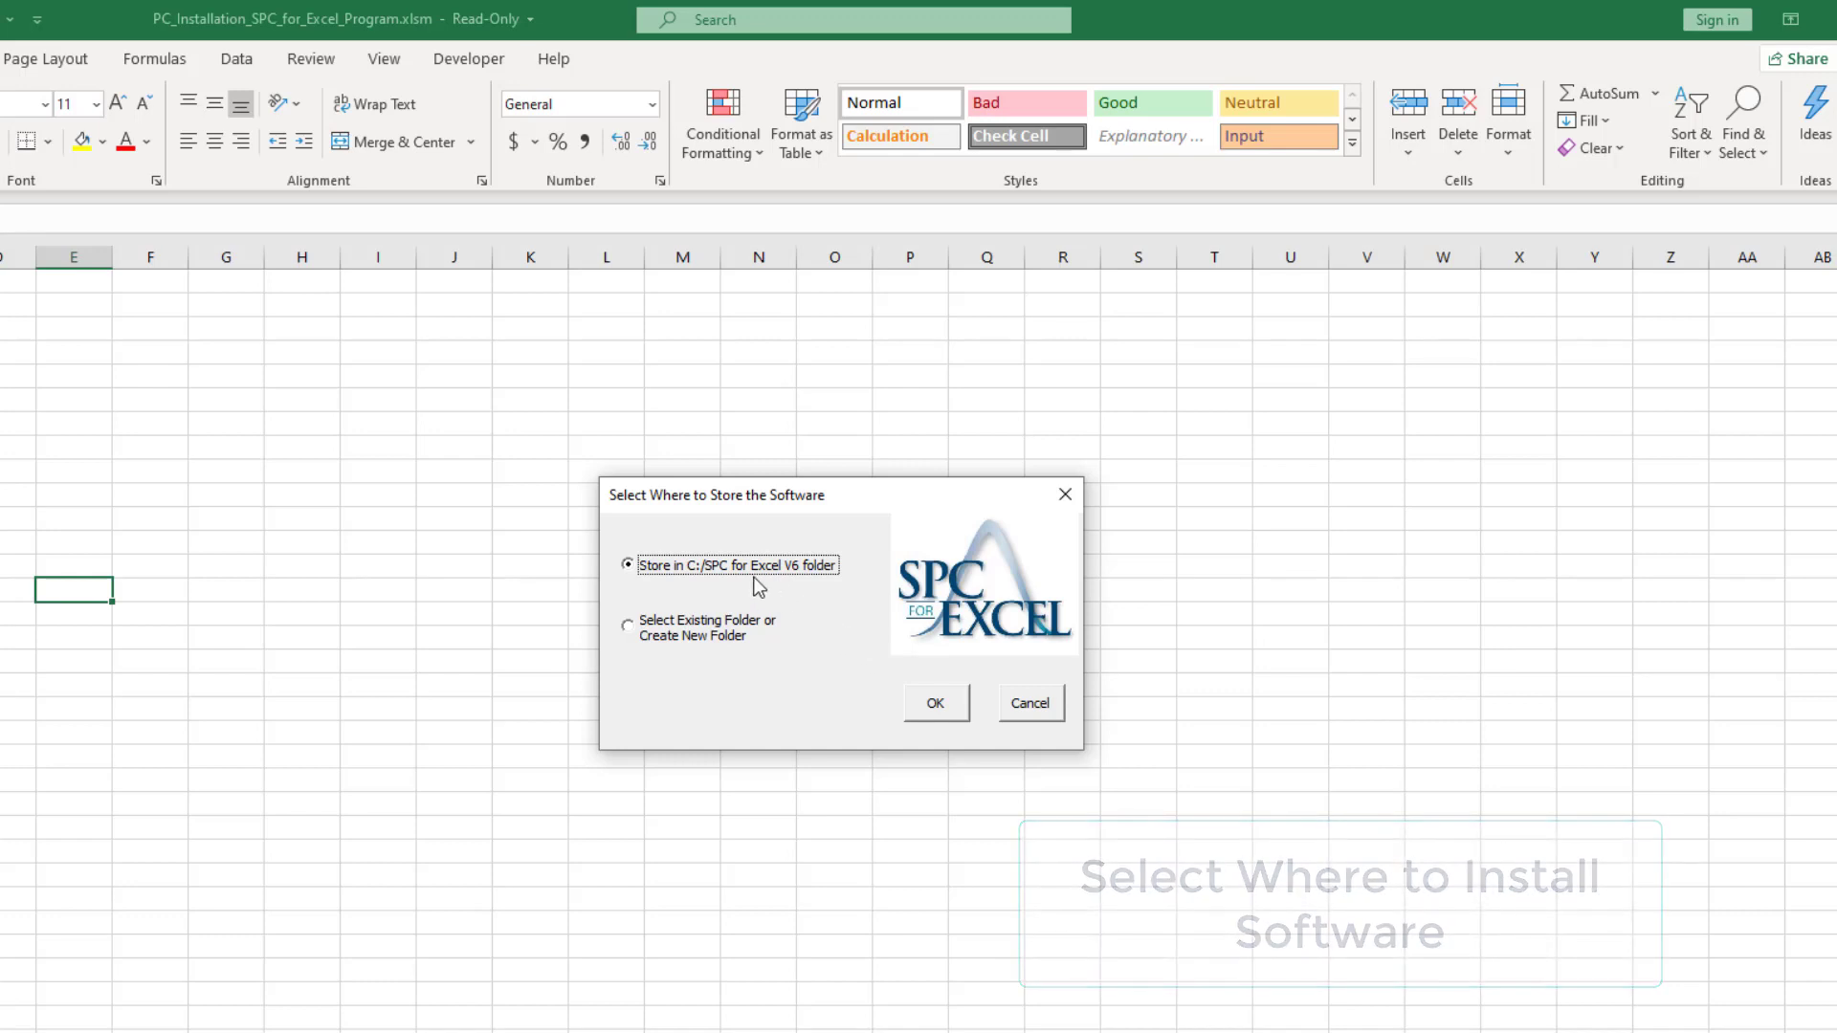
Store the software in the C:/SPC for Excel V6 folder and confirm
{"action": "left_click", "coordinate": [628, 628]}
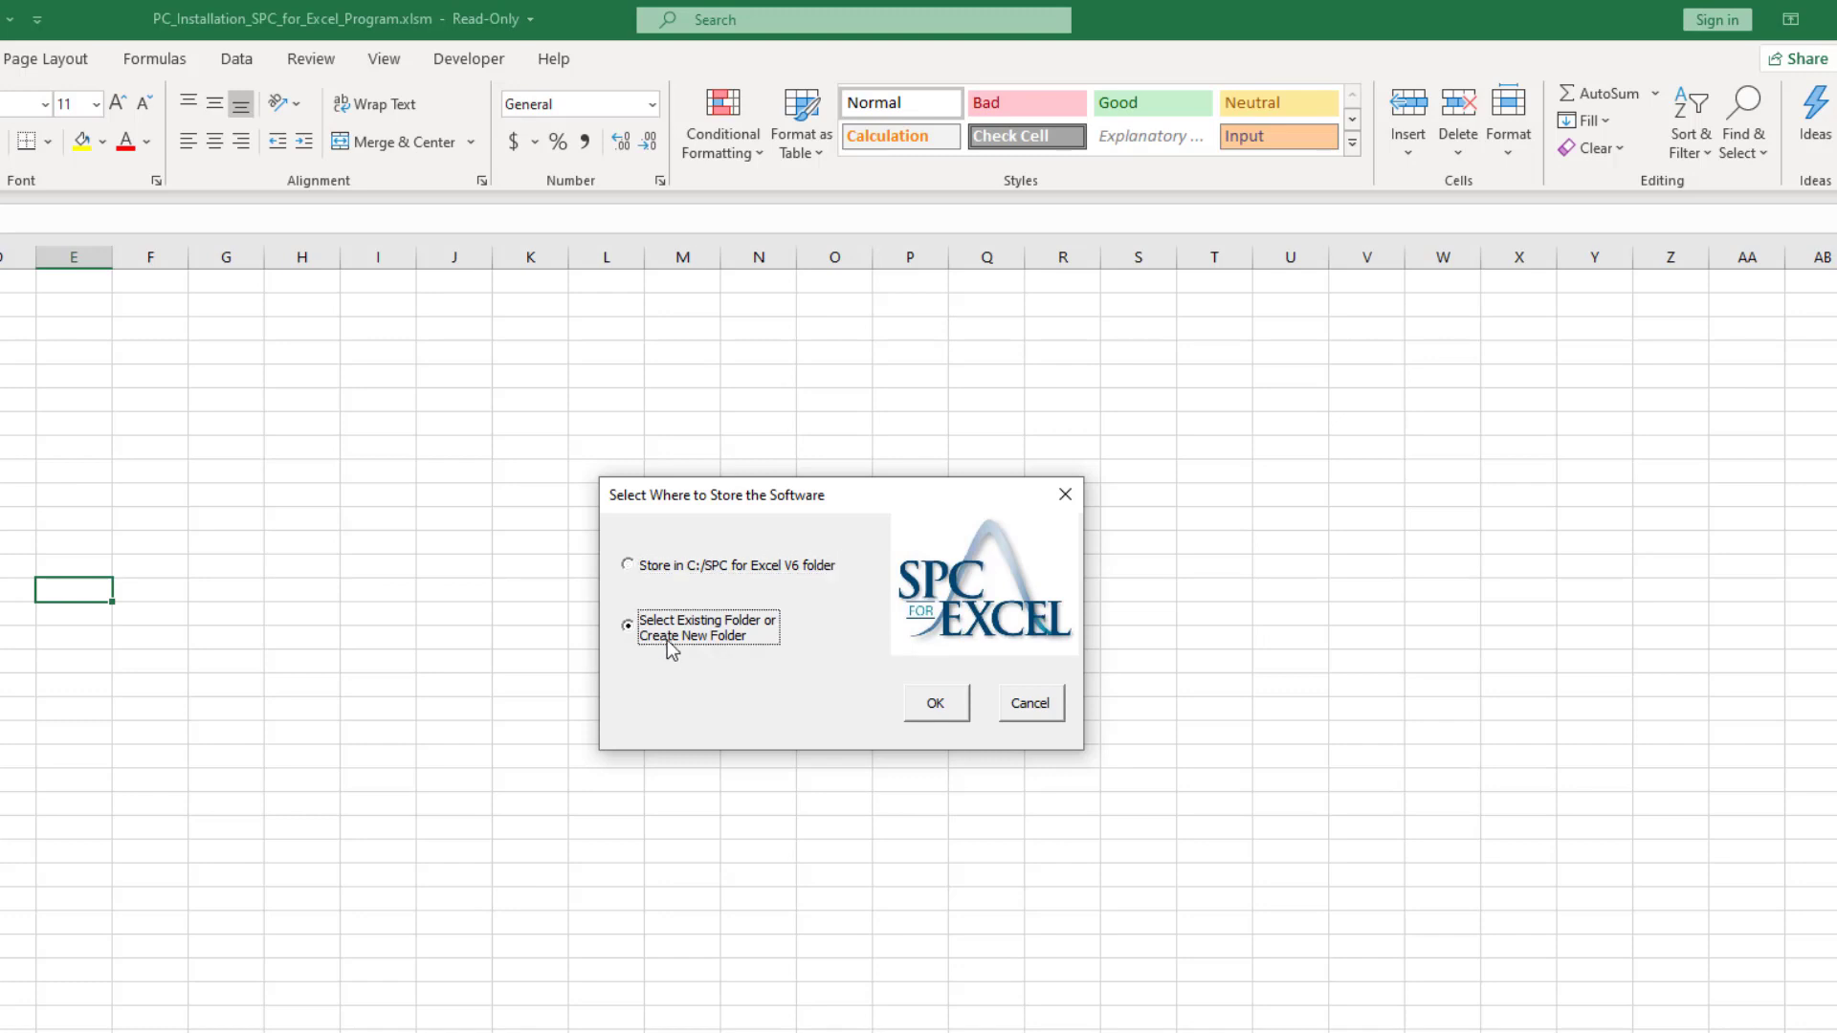
{"action": "left_click", "coordinate": [628, 564]}
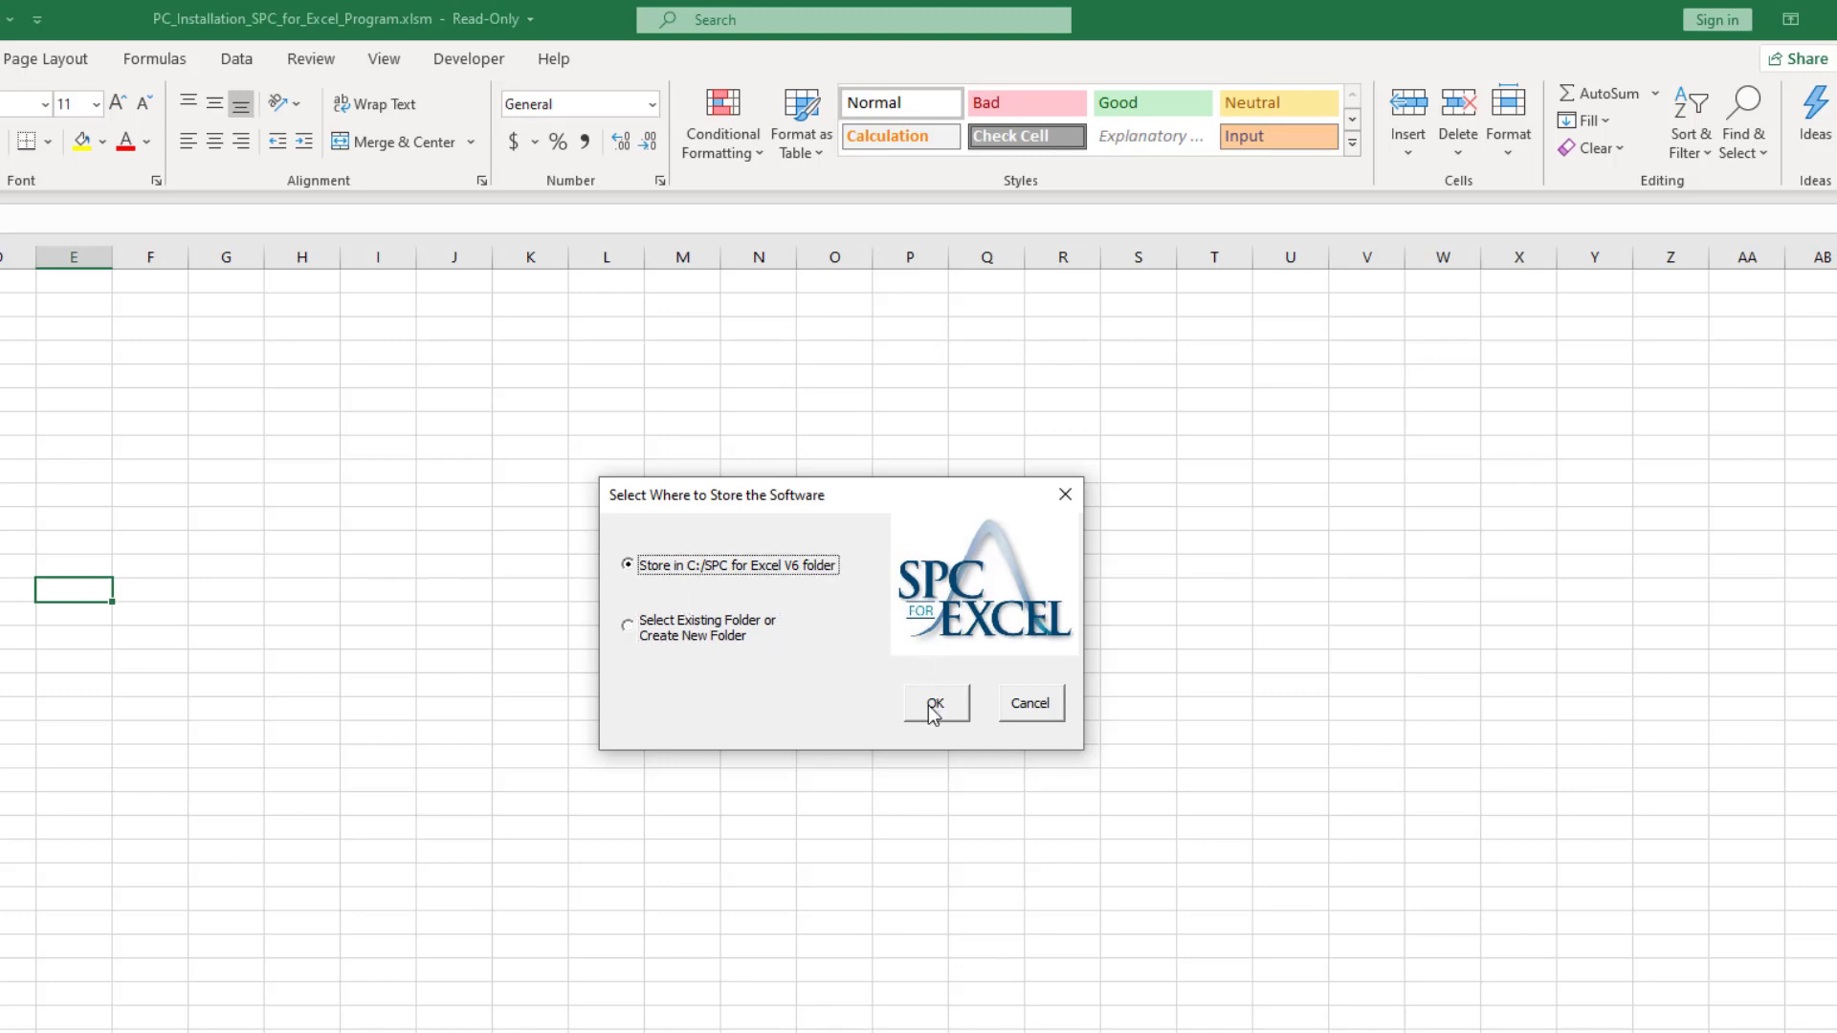
{"action": "left_click", "coordinate": [935, 704]}
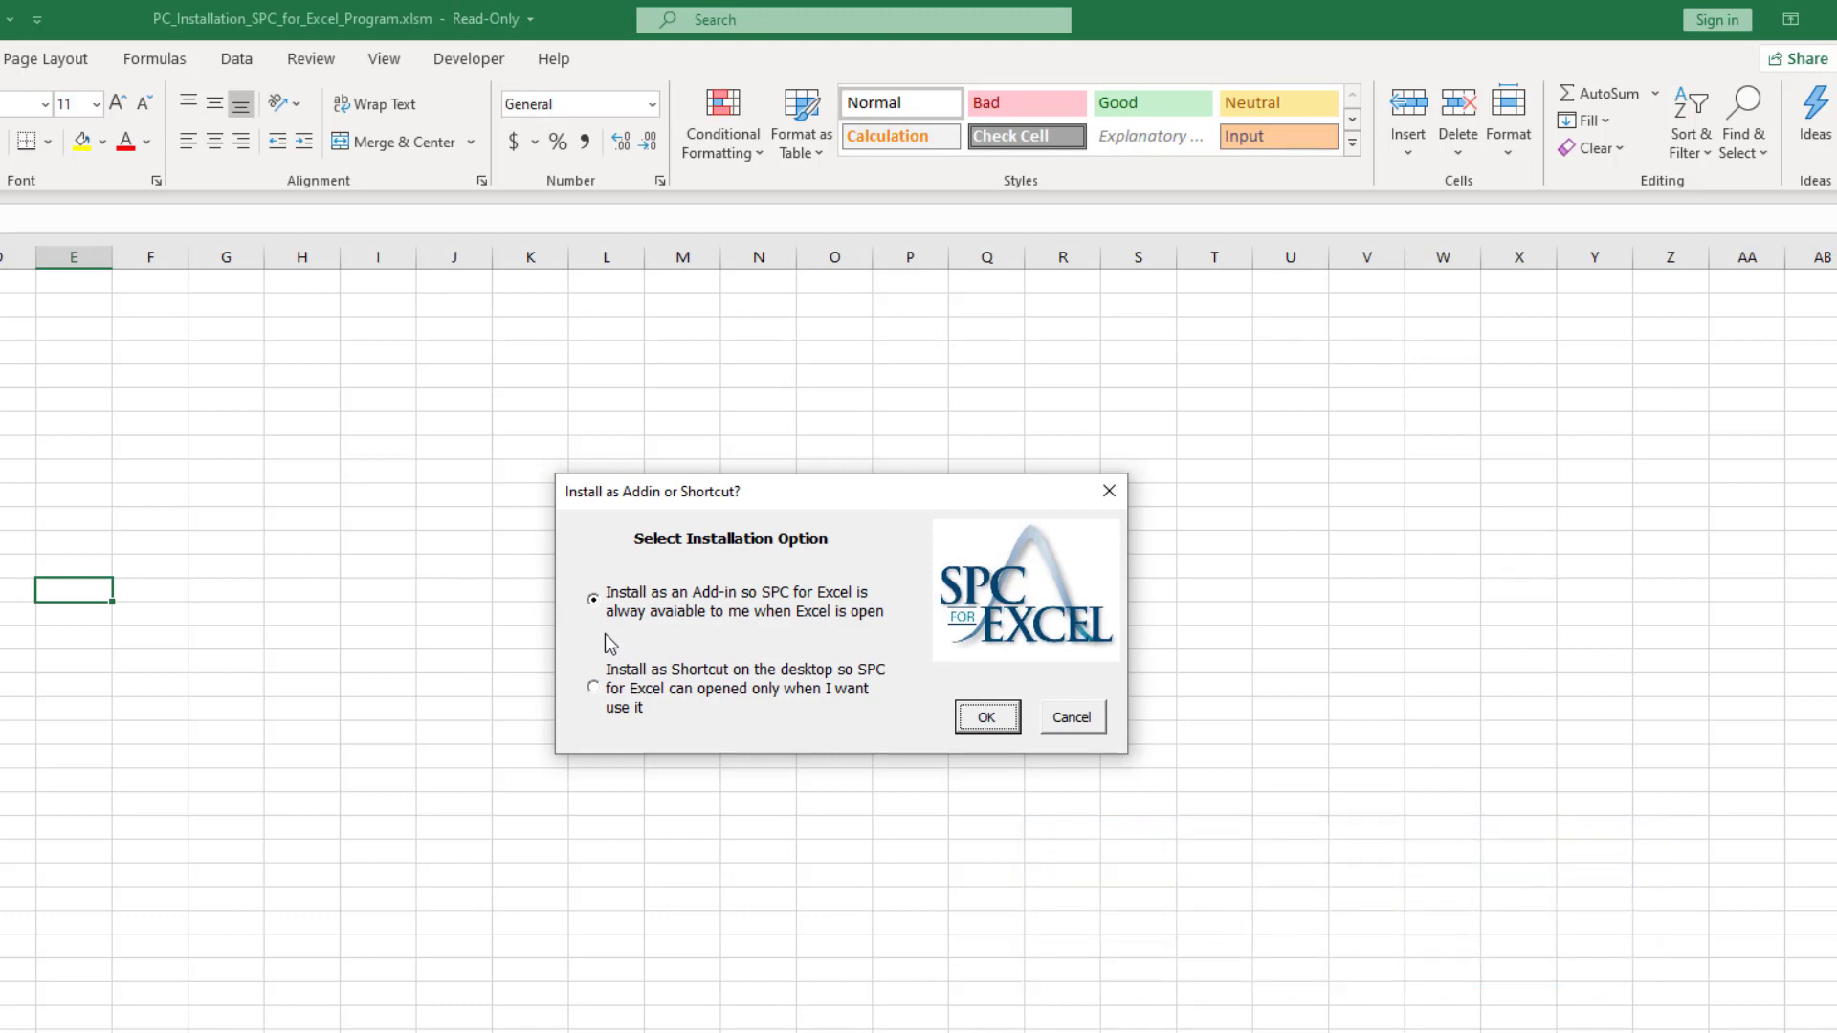
{"action": "mouse_move", "coordinate": [689, 637]}
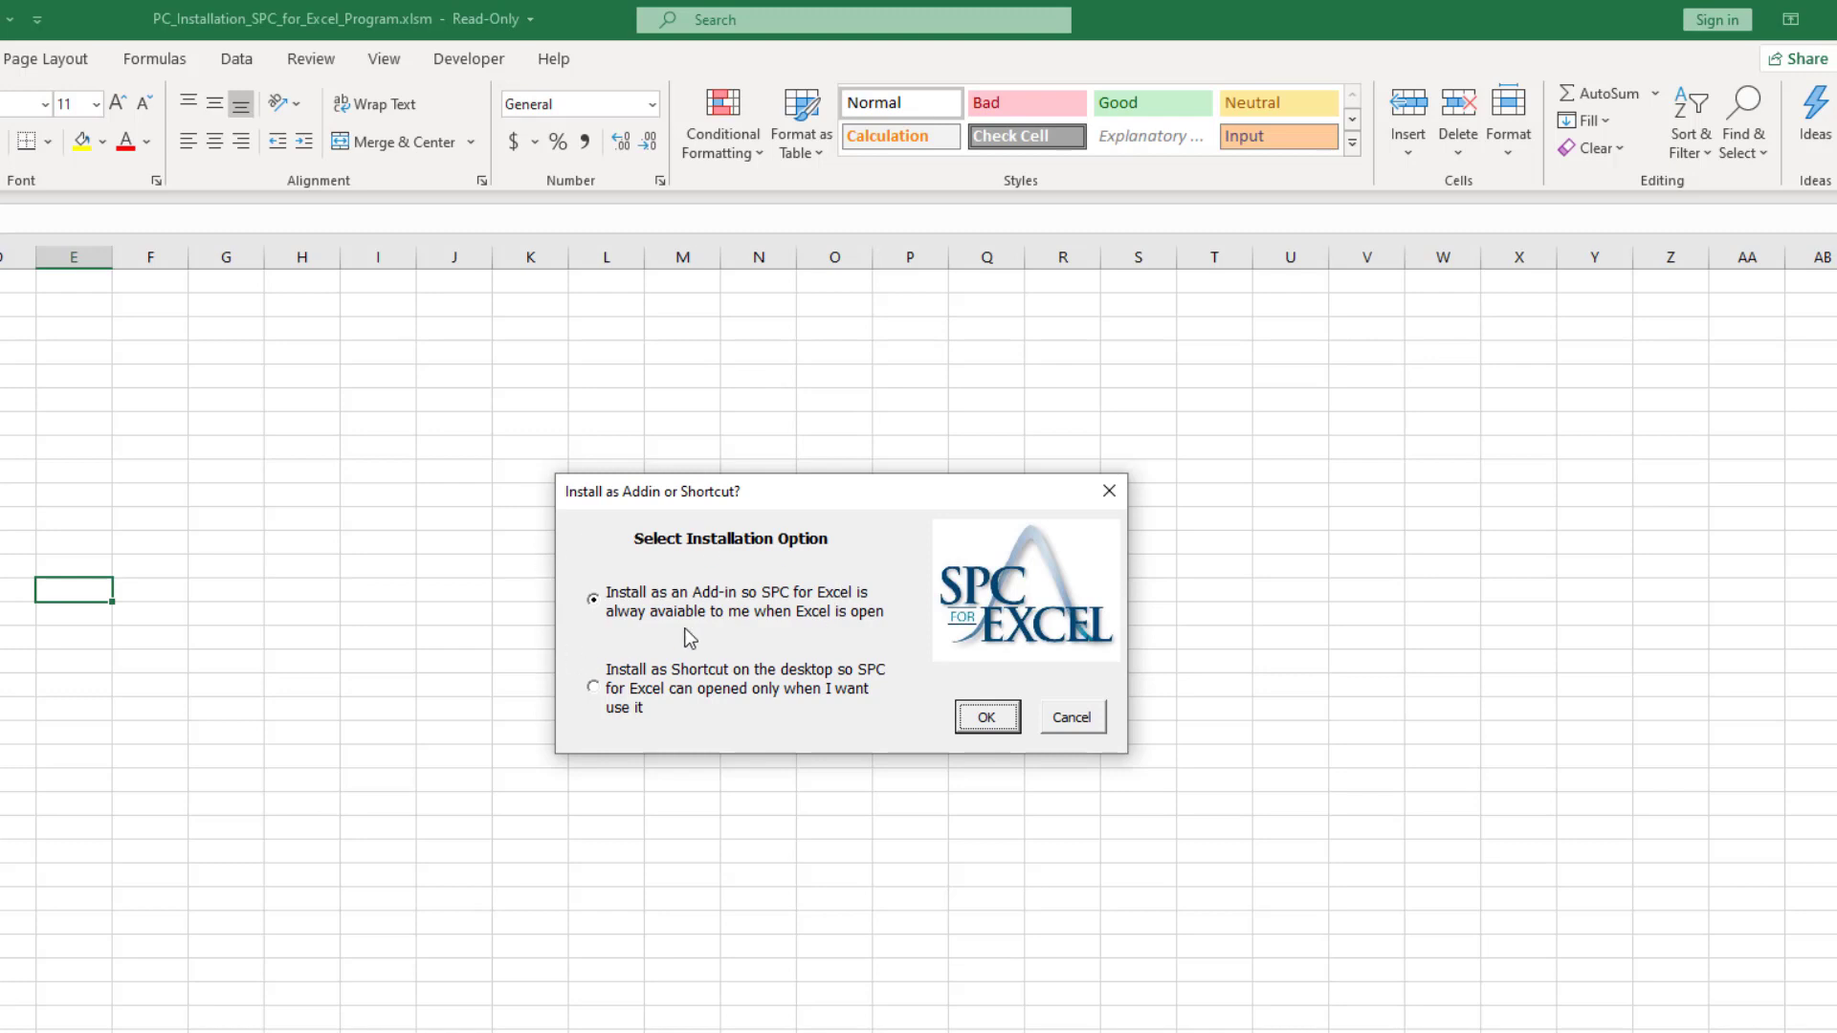
{"action": "mouse_move", "coordinate": [619, 738]}
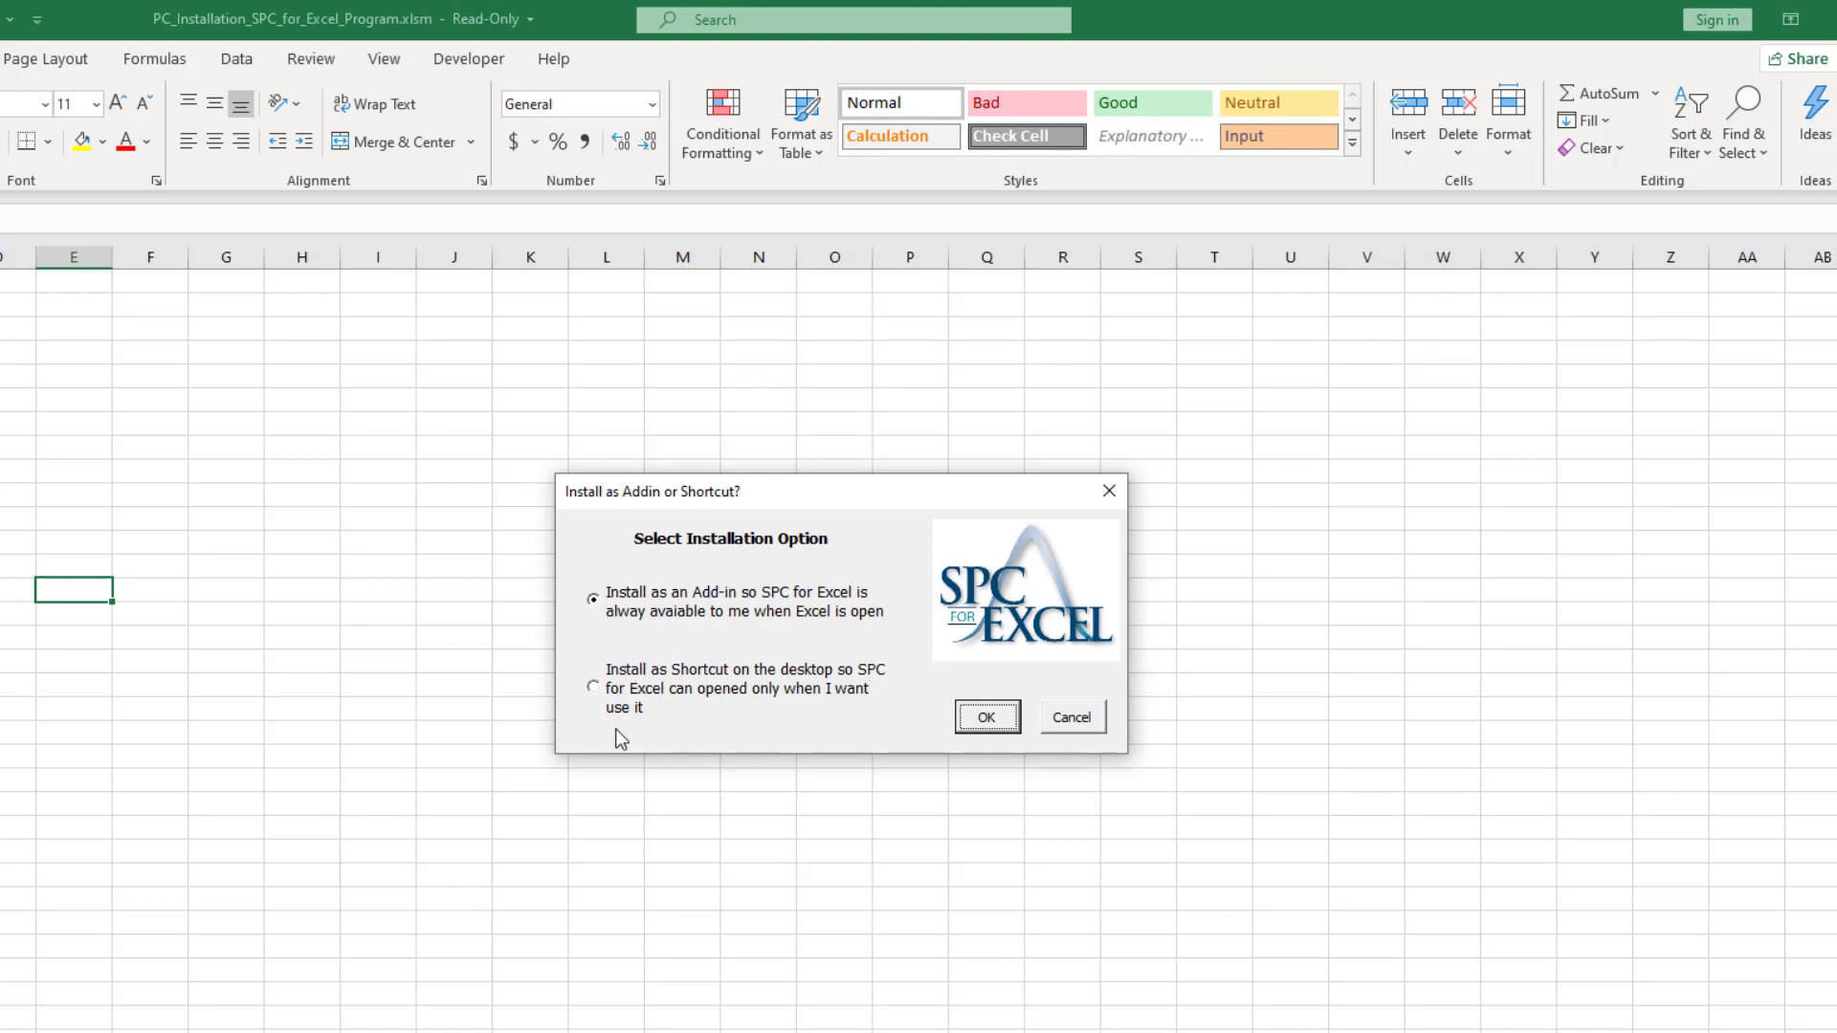
{"action": "mouse_move", "coordinate": [629, 618]}
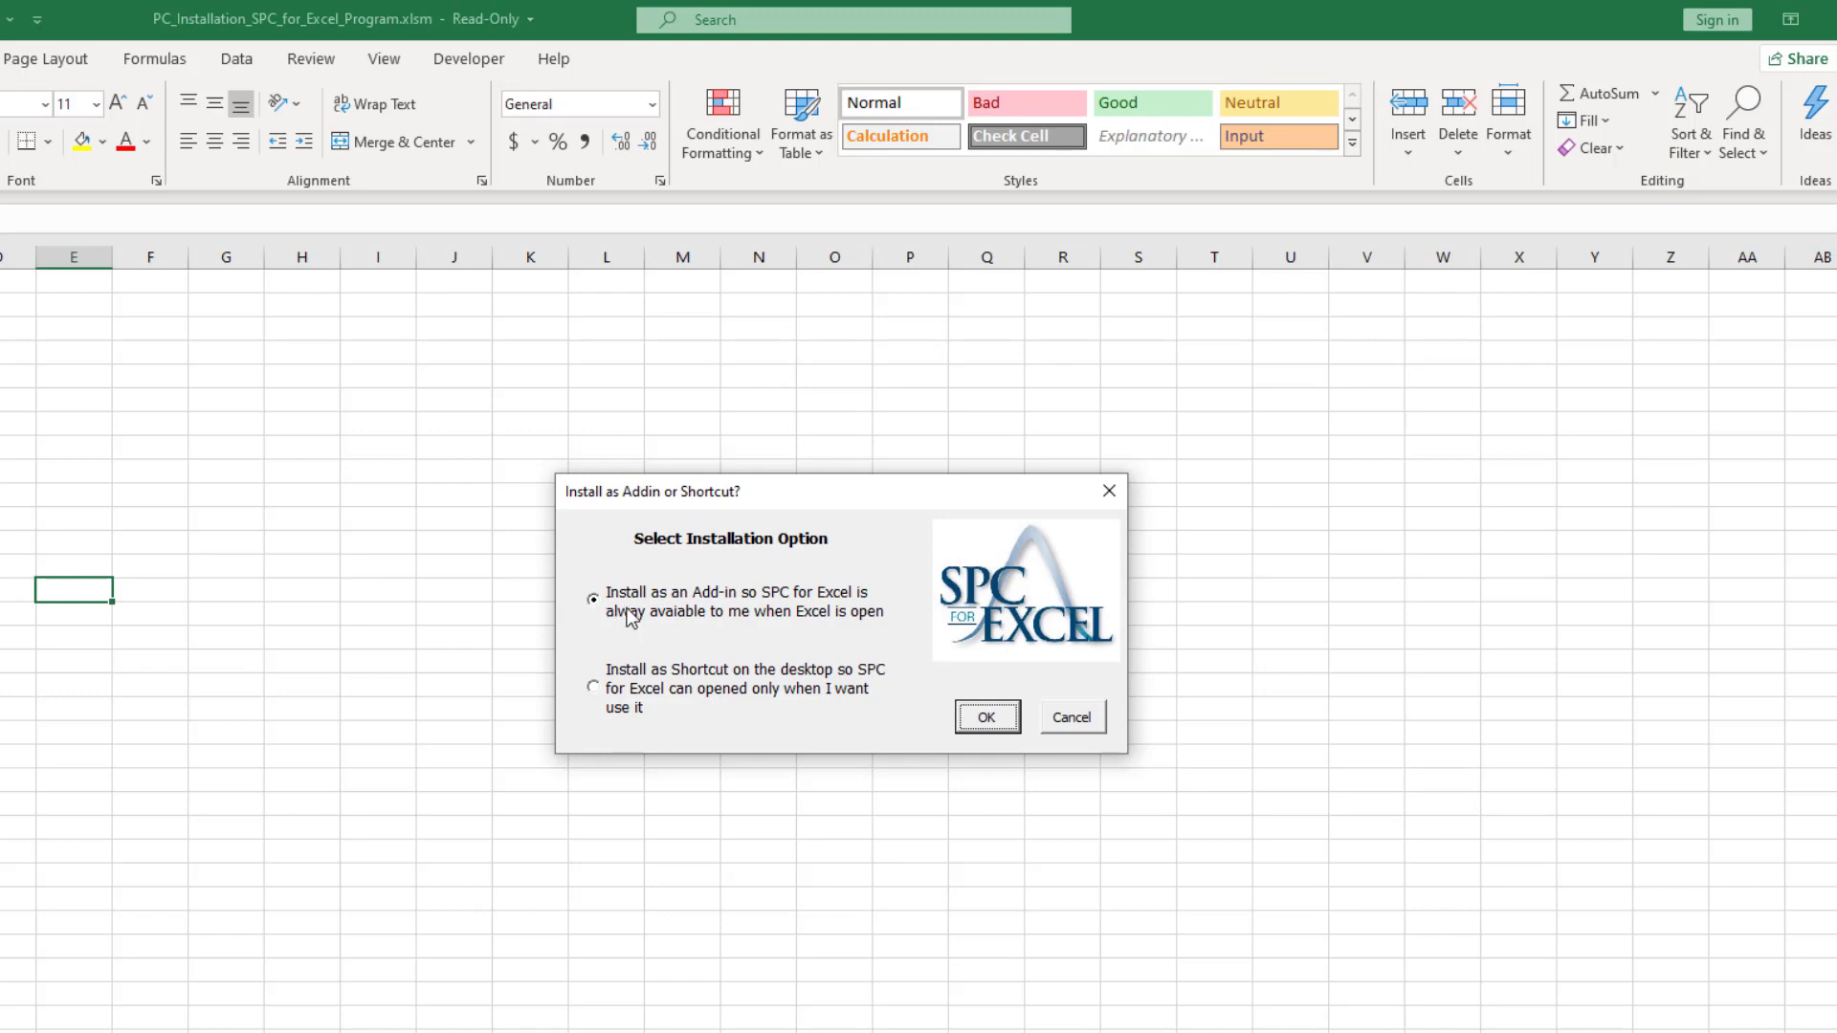
Install SPC for Excel as an always-available add-in
{"action": "left_click", "coordinate": [987, 716]}
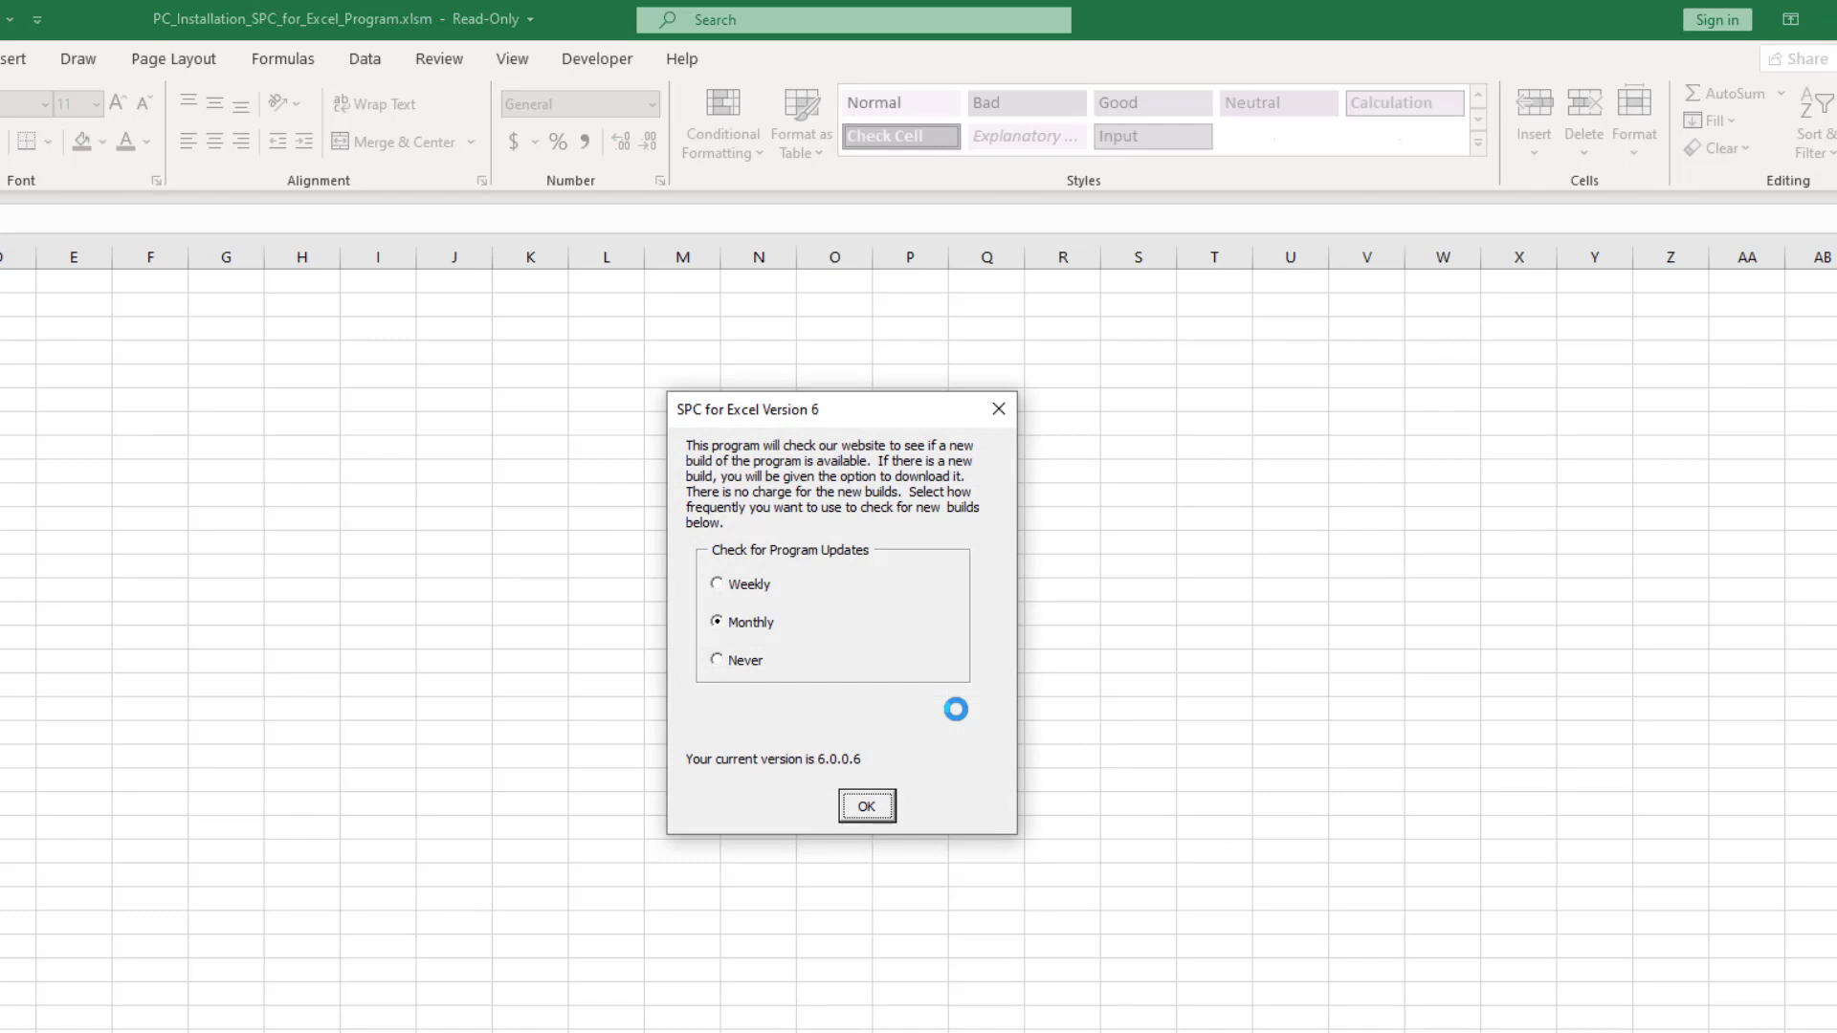
{"action": "mouse_move", "coordinate": [961, 720]}
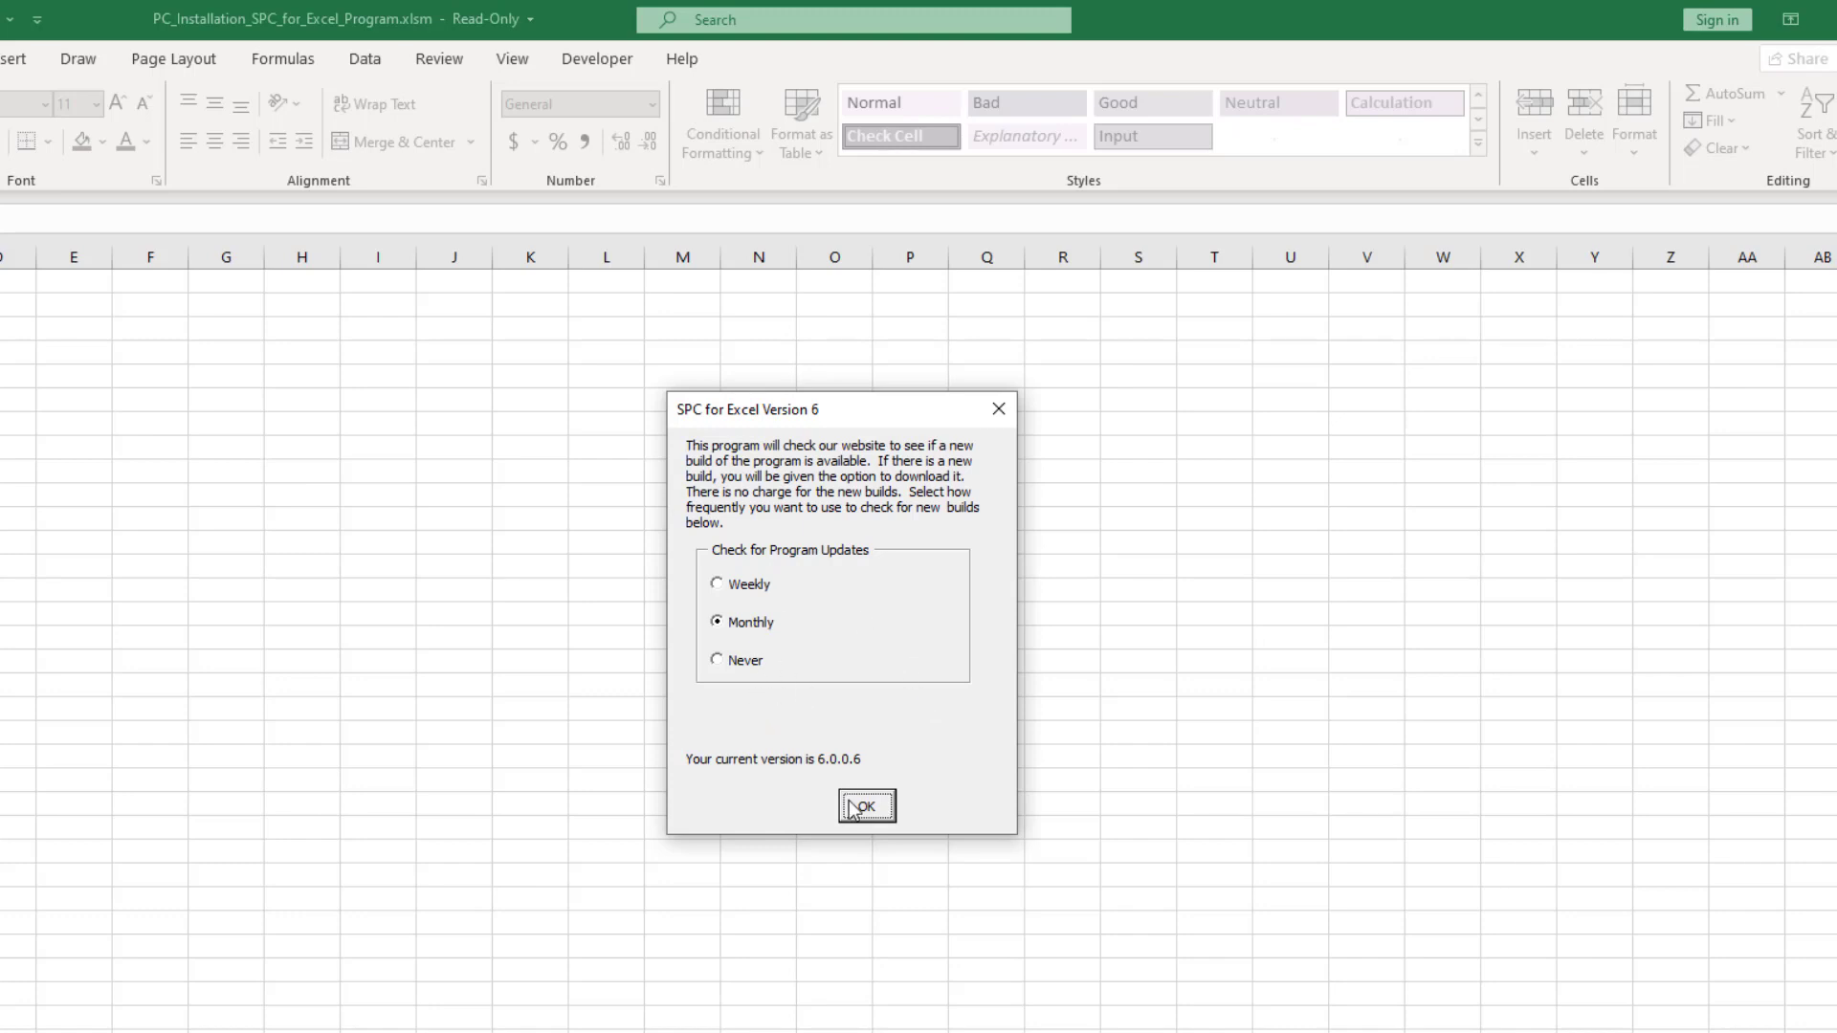
Keep monthly update checks and accept the license agreement
{"action": "left_click", "coordinate": [865, 807]}
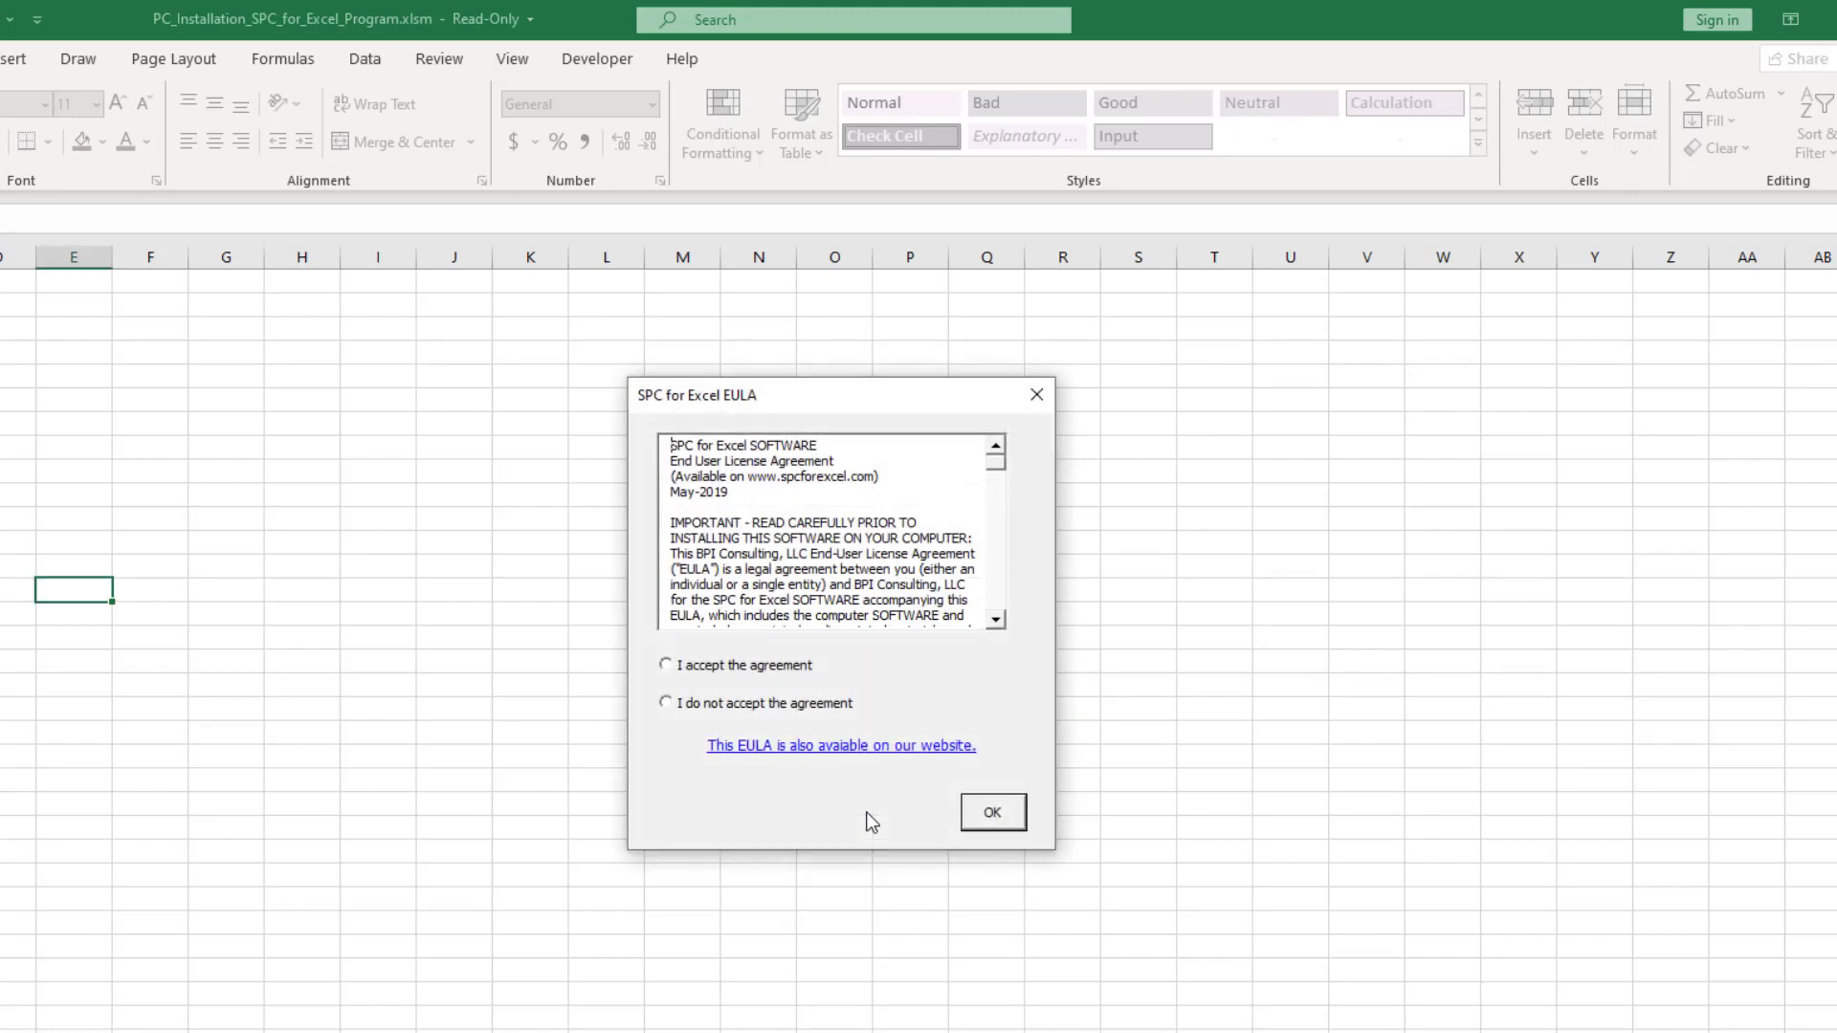
{"action": "left_click", "coordinate": [665, 664]}
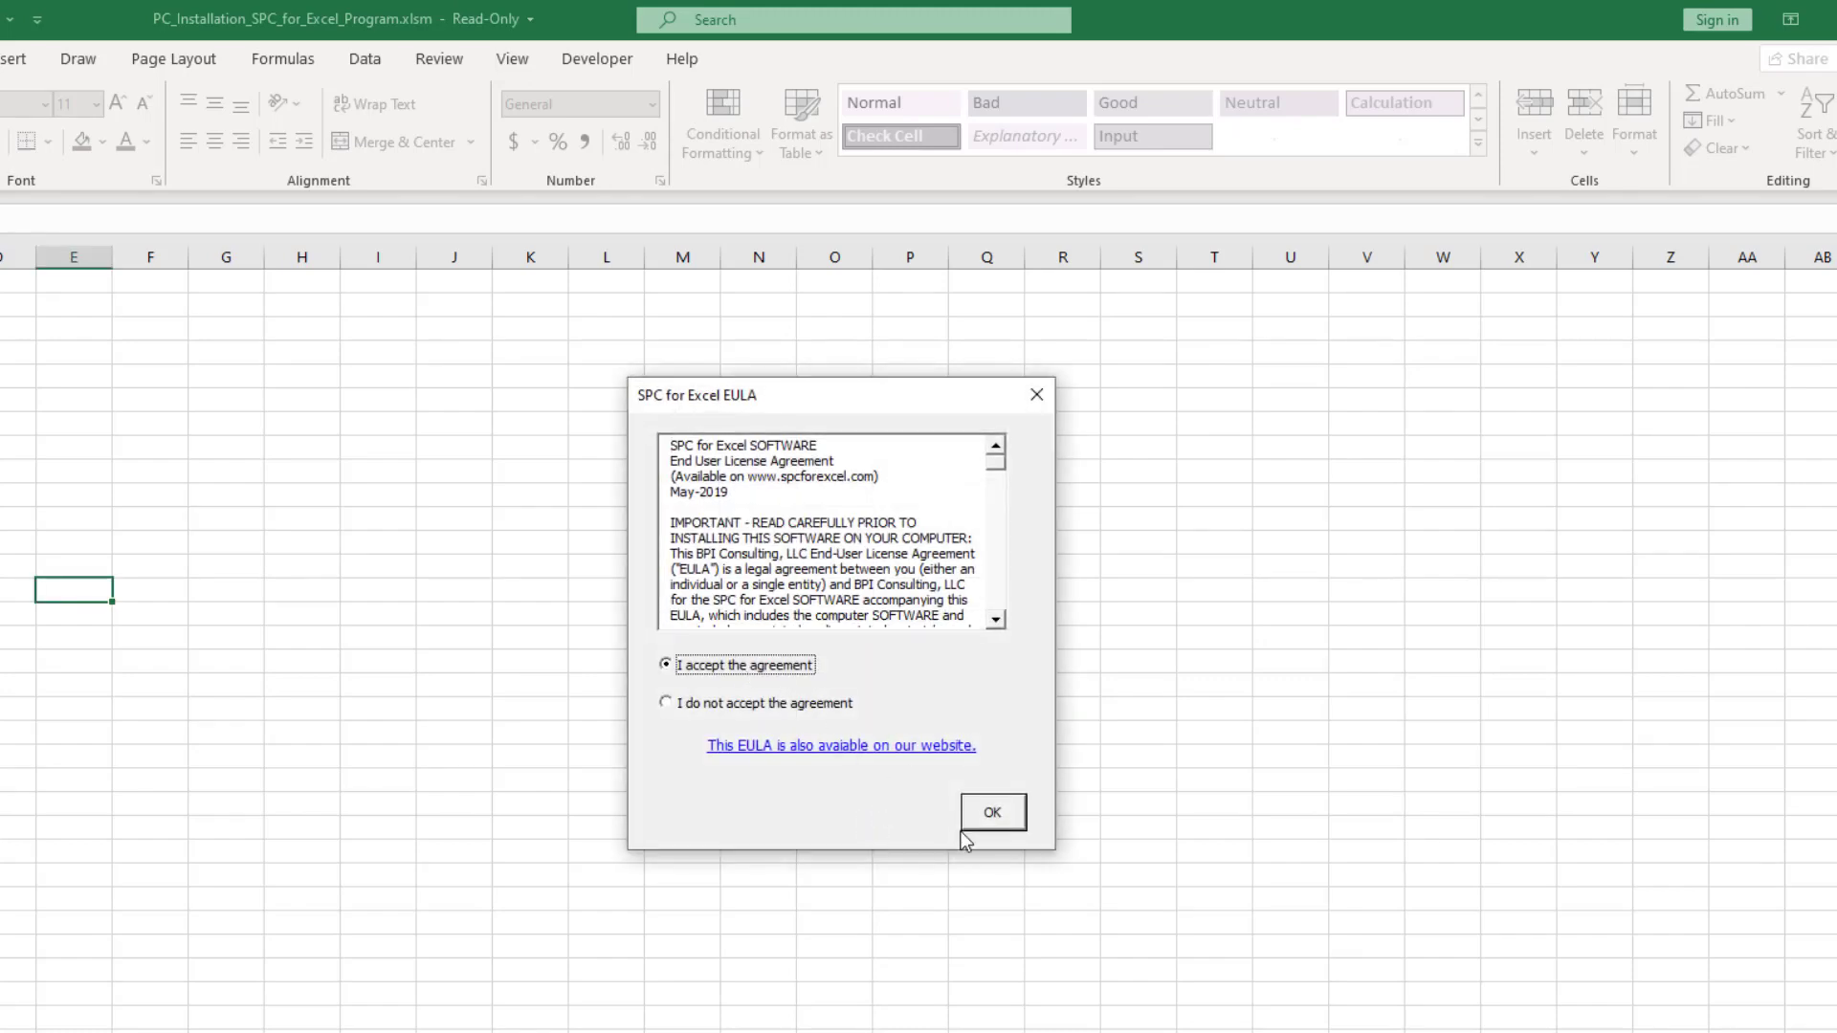
{"action": "left_click", "coordinate": [991, 811]}
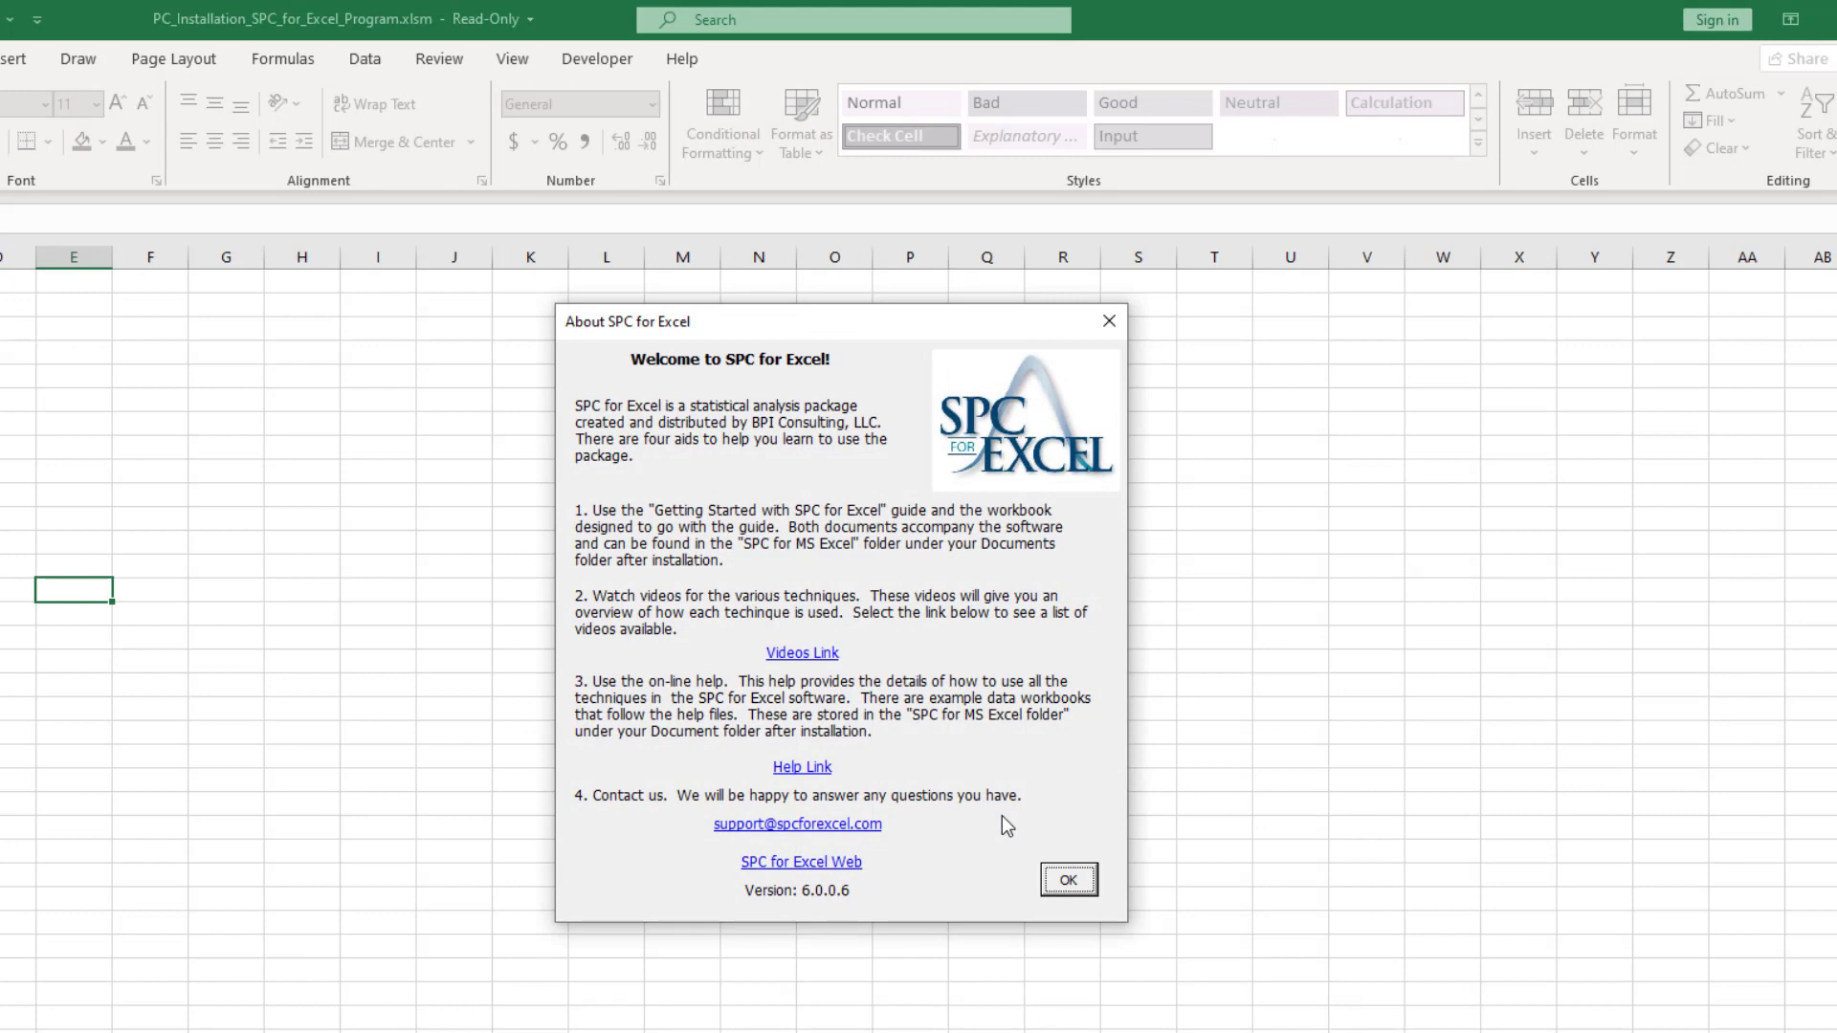
{"action": "mouse_move", "coordinate": [830, 683]}
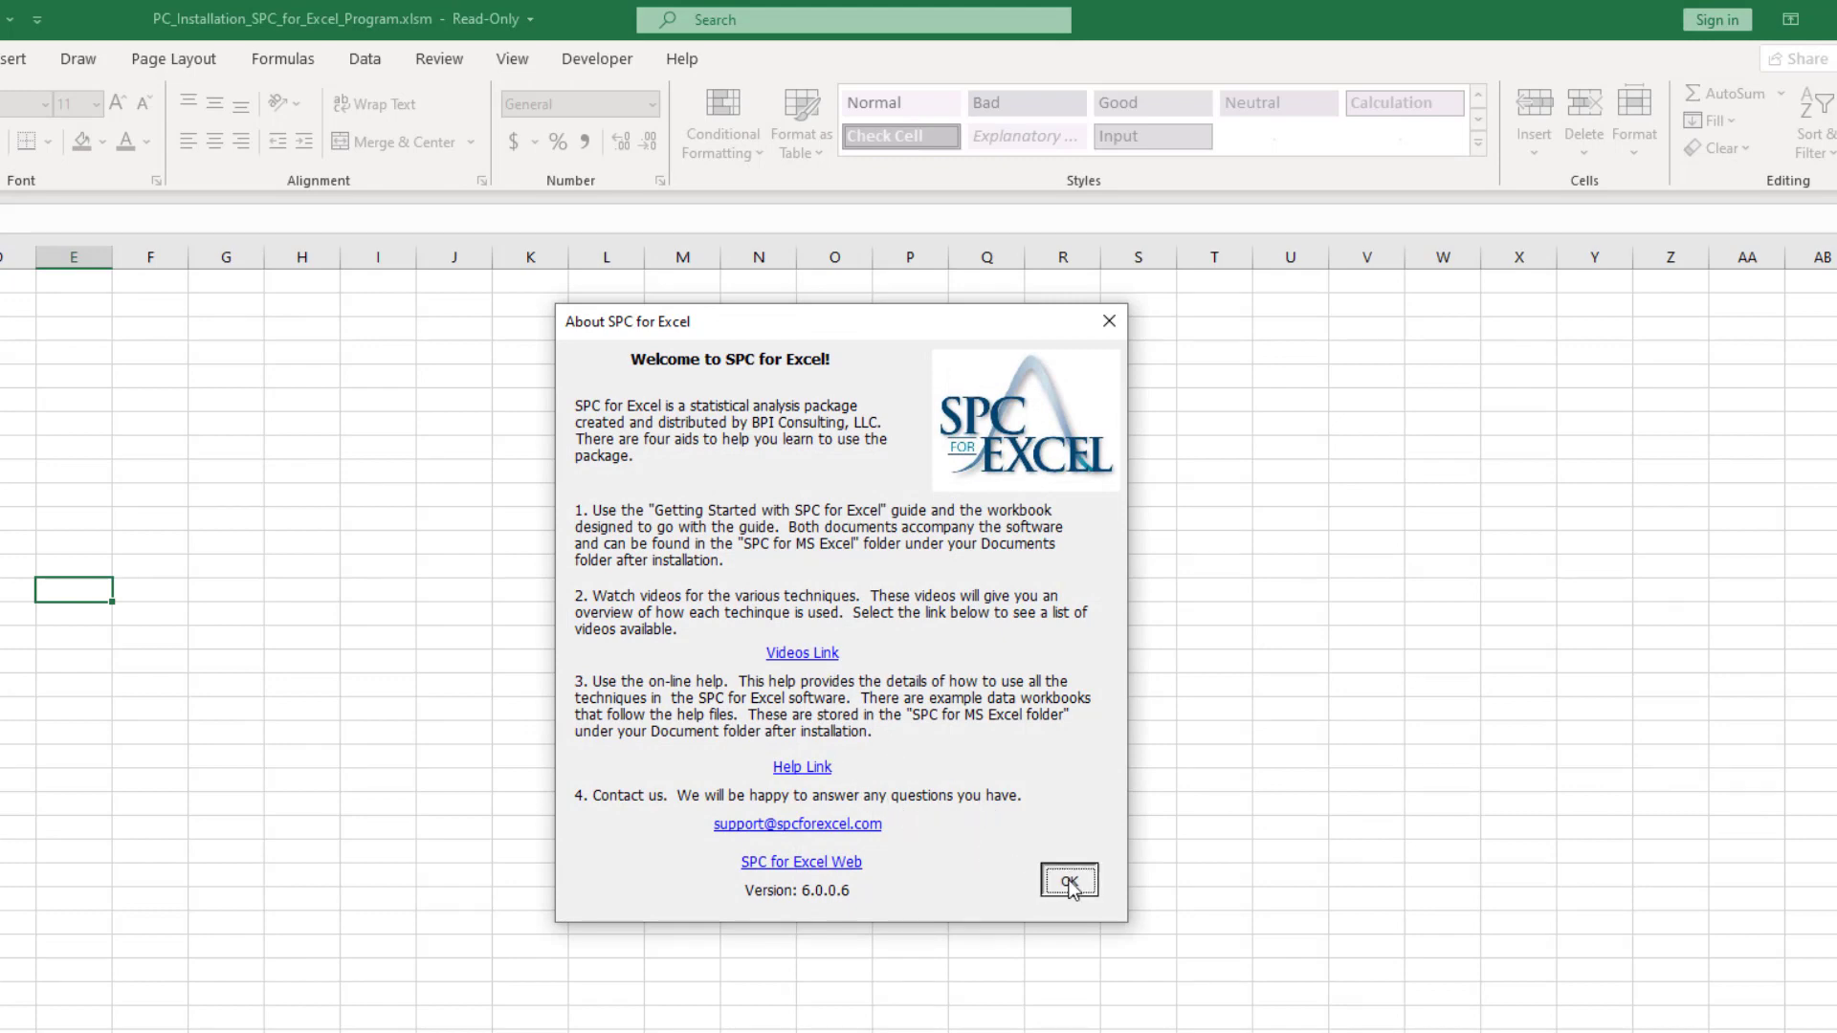
Dismiss the About and notice dialogs and finish the installation
{"action": "left_click", "coordinate": [1068, 880]}
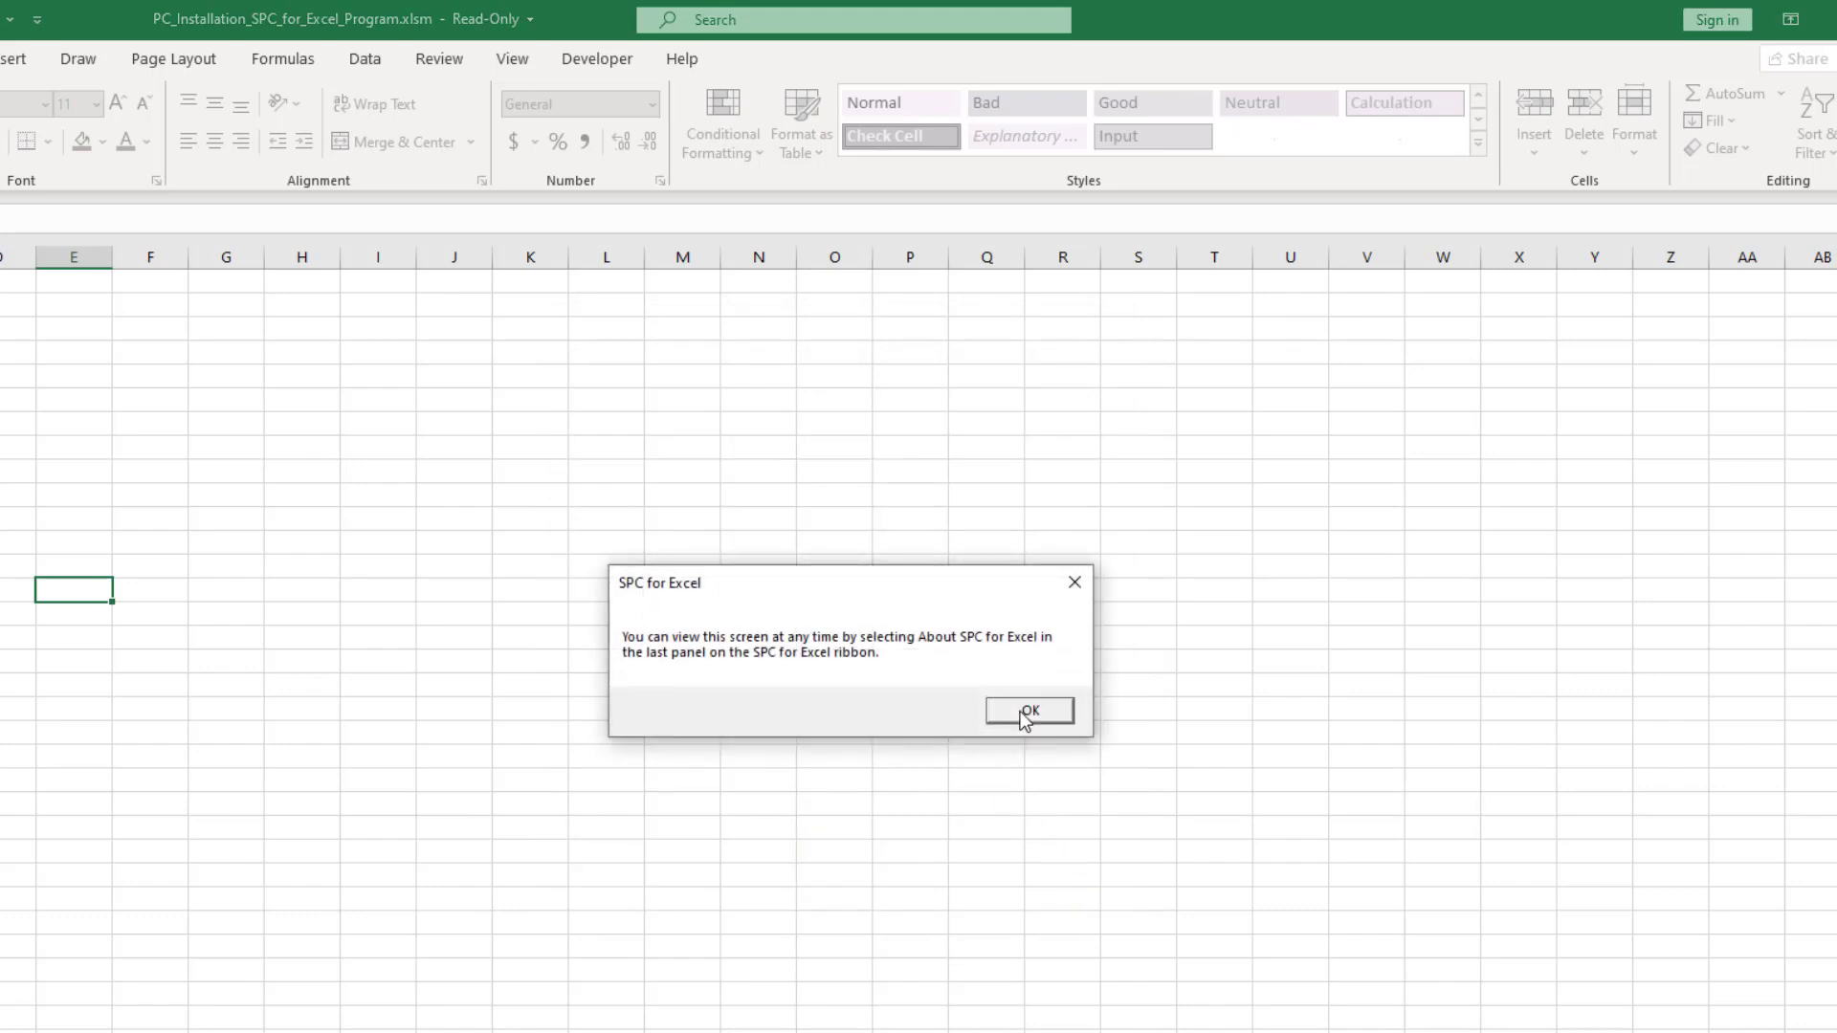
{"action": "left_click", "coordinate": [1027, 712]}
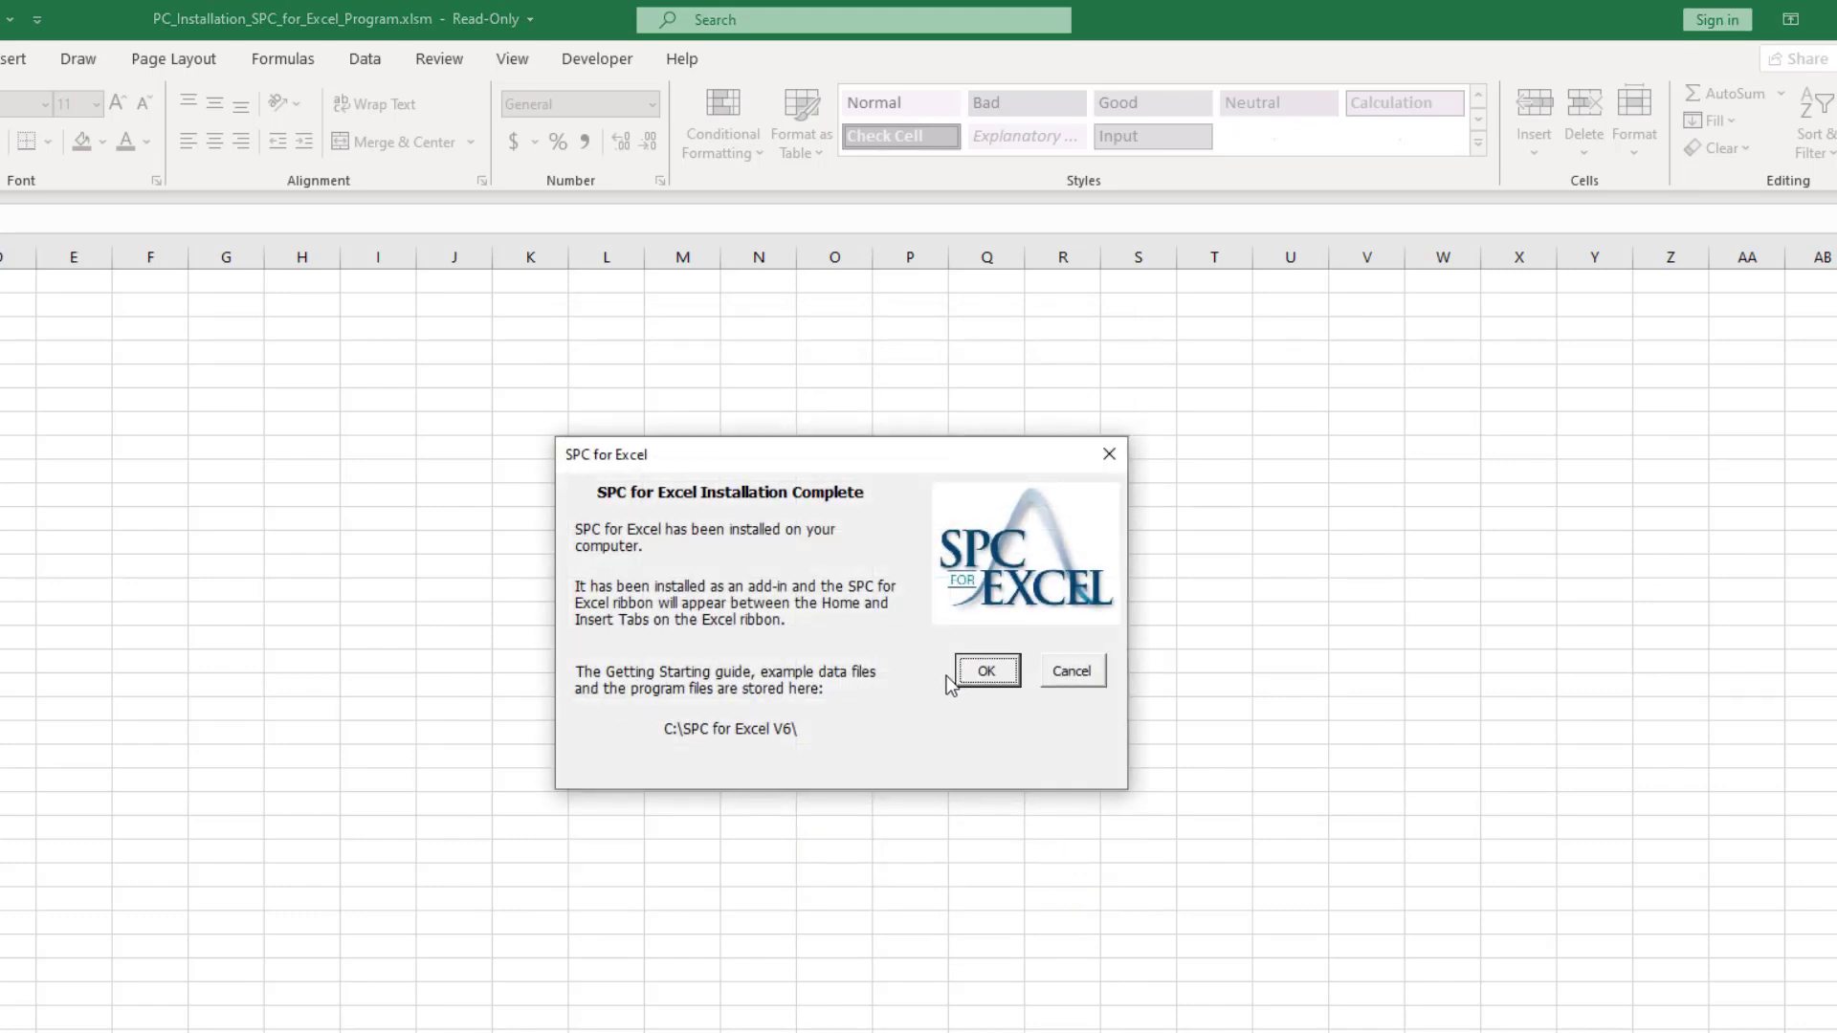
{"action": "left_click", "coordinate": [984, 670]}
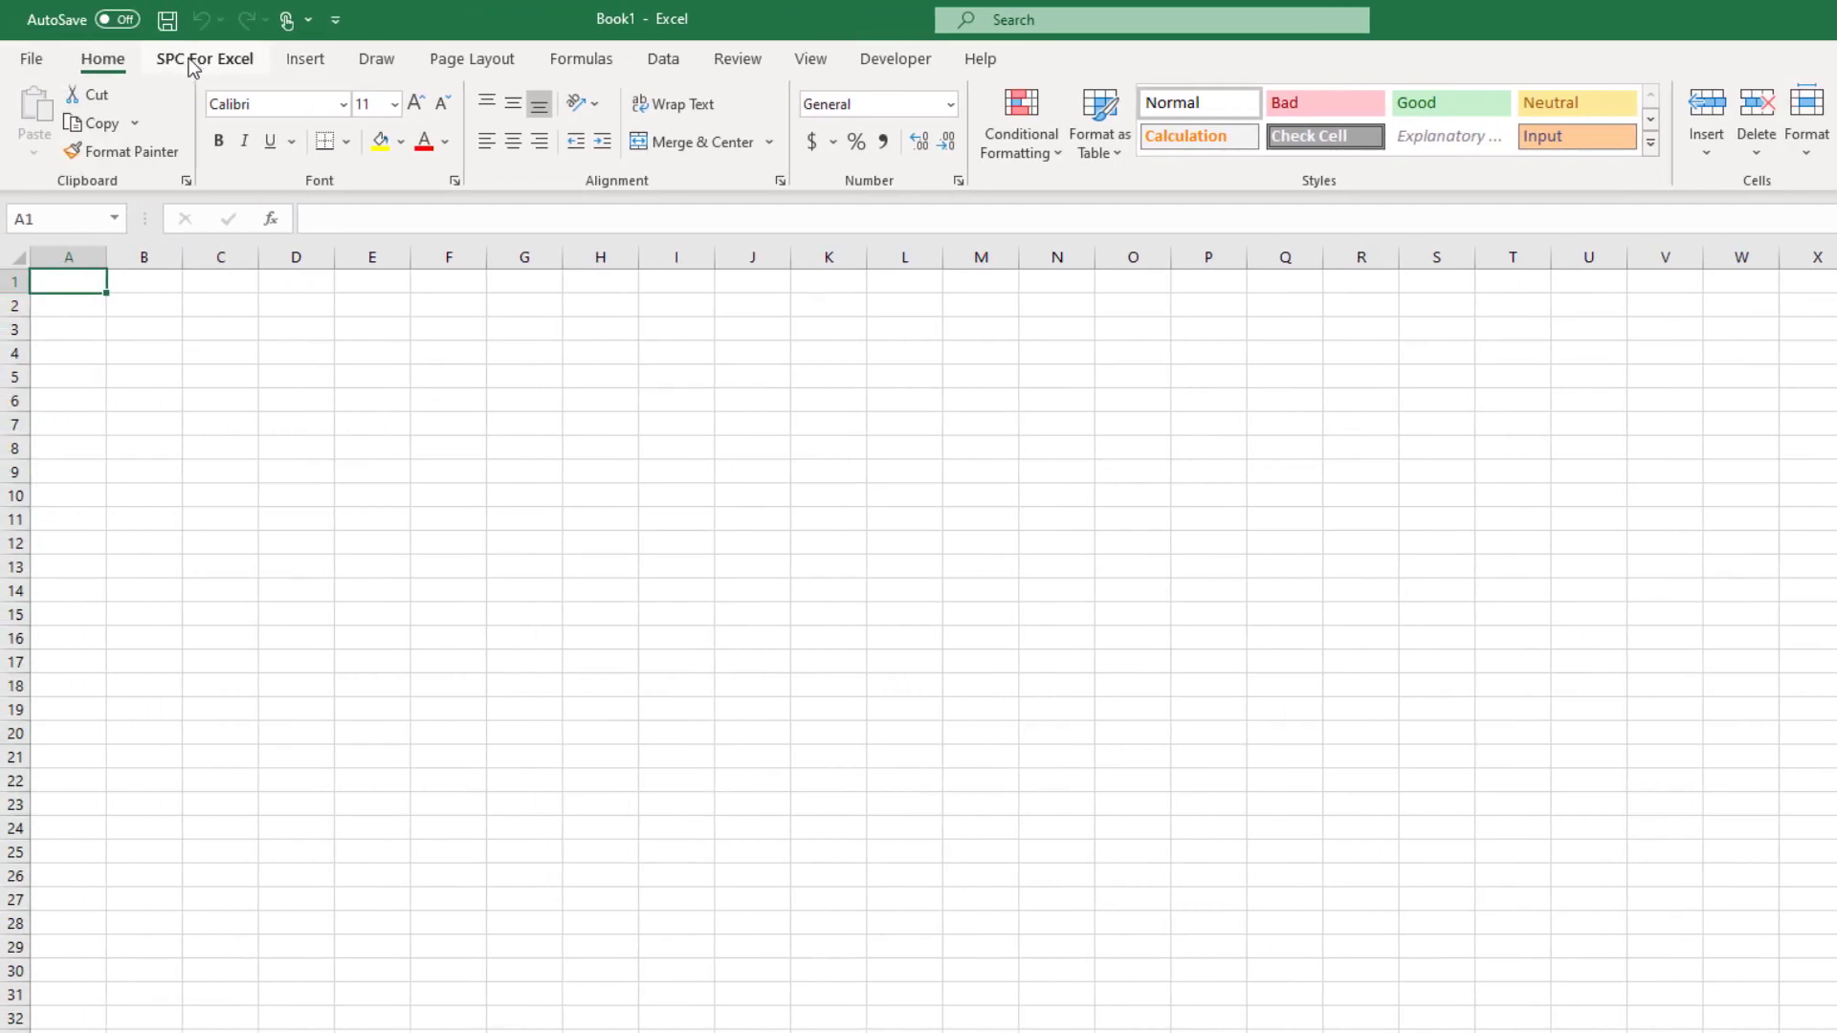
Show the SPC For Excel ribbon with its charting and analysis tools
{"action": "left_click", "coordinate": [205, 59]}
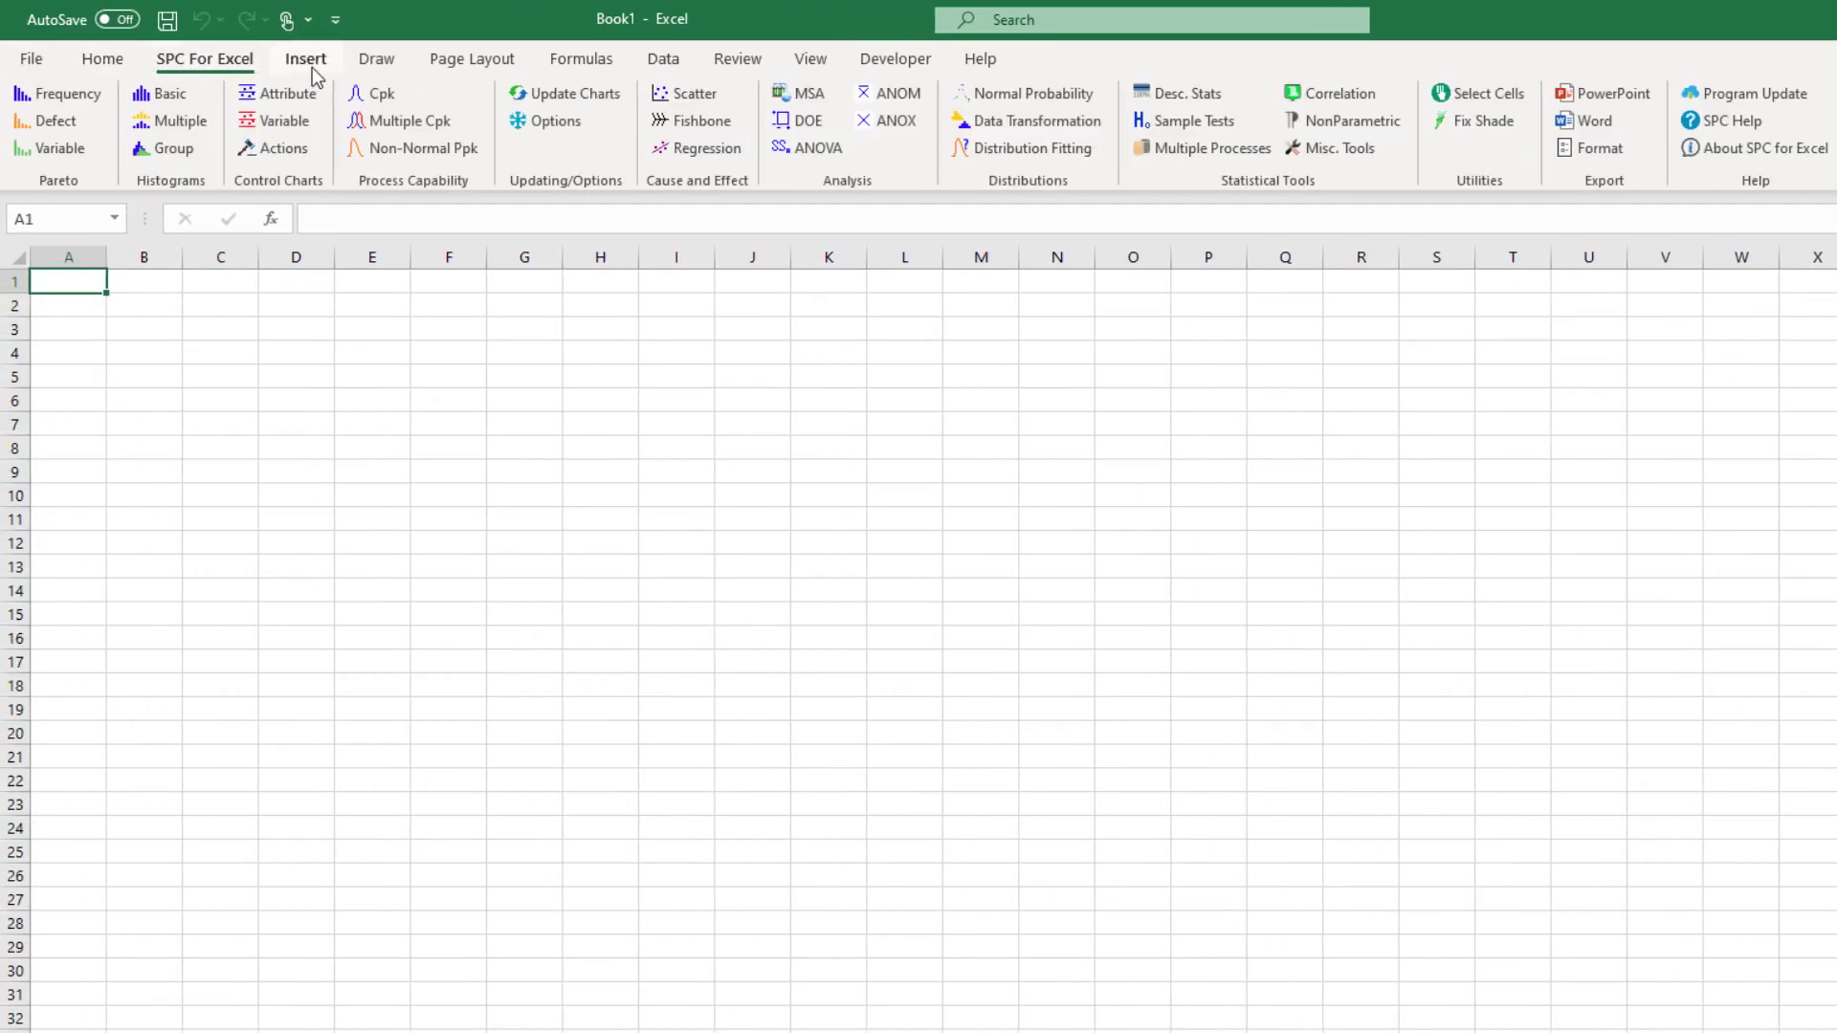
{"action": "mouse_move", "coordinate": [909, 243]}
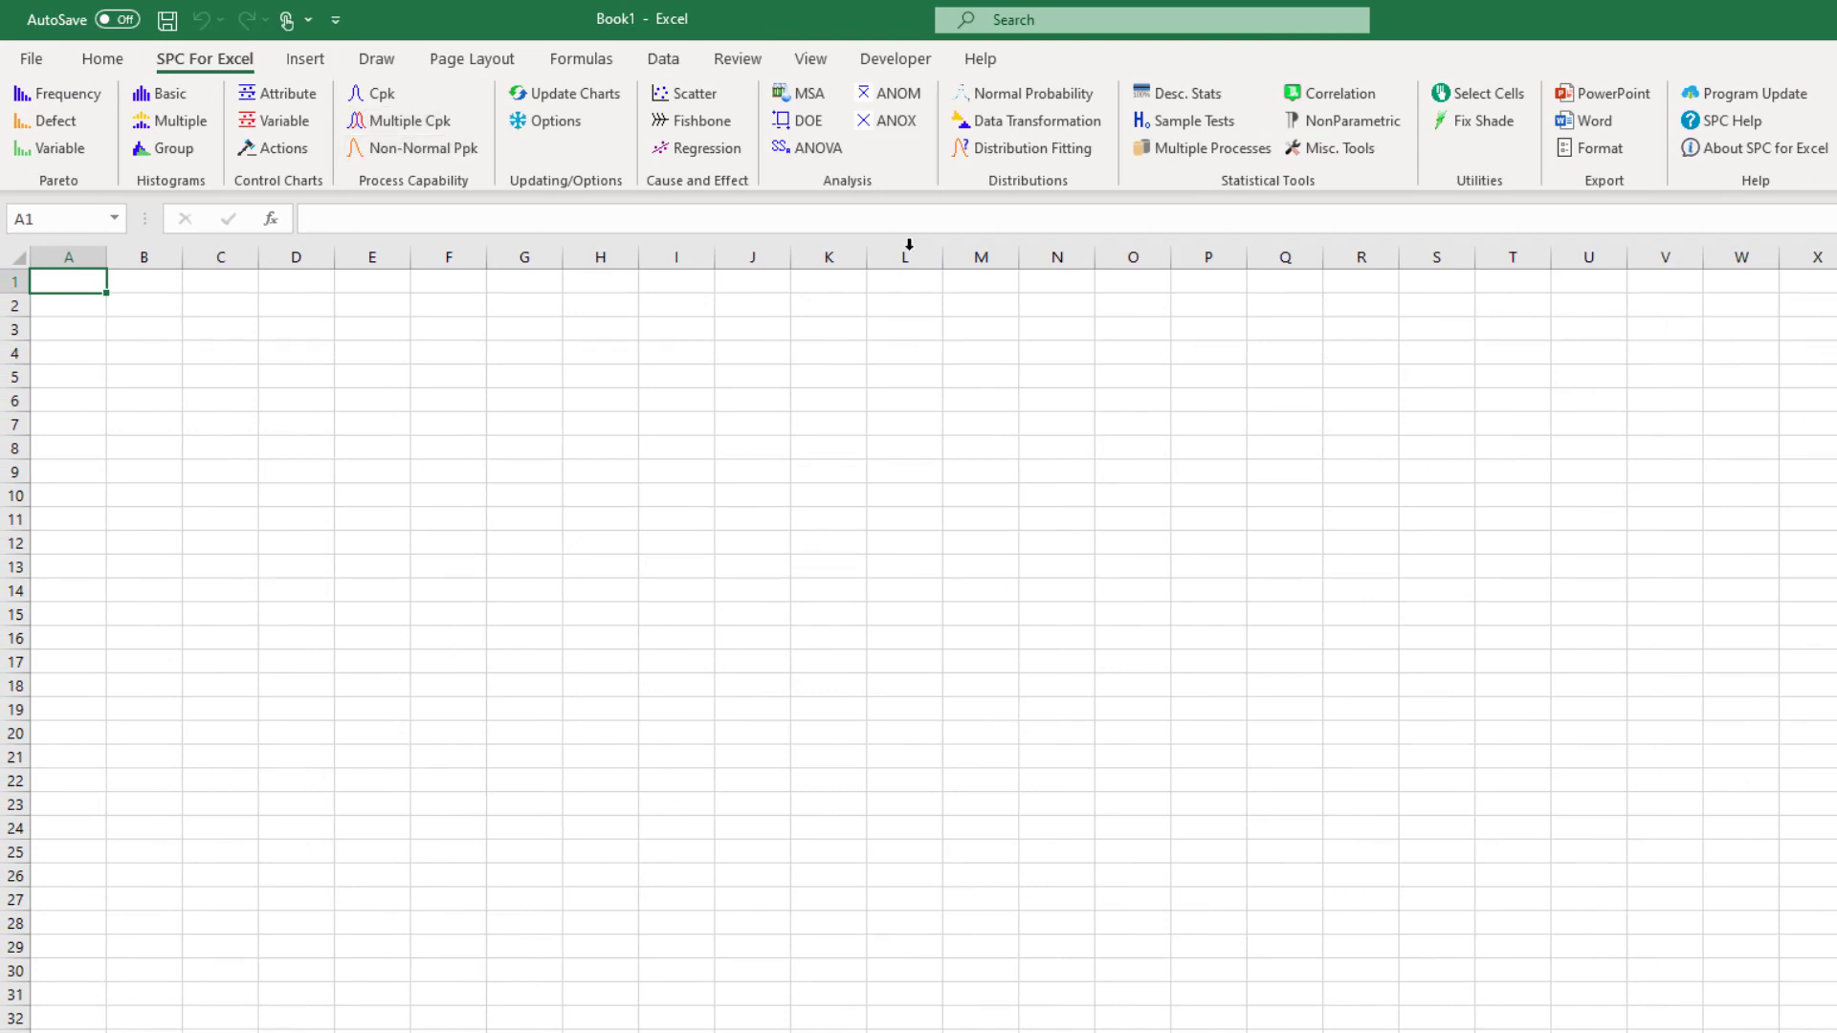